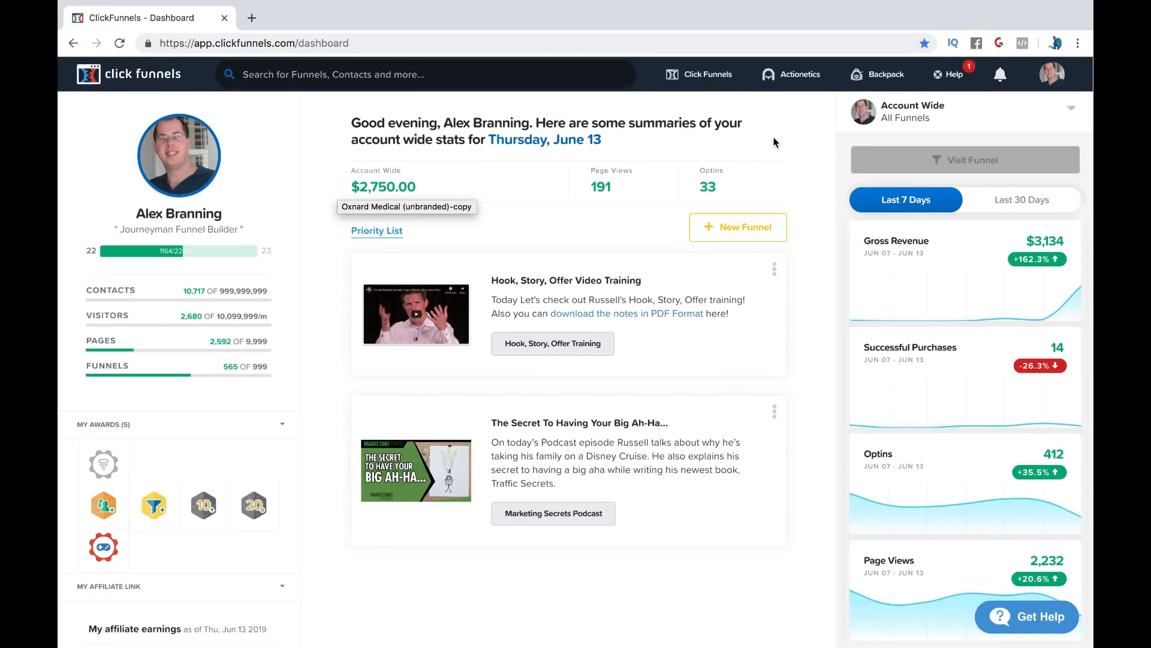
mouse_move(748, 140)
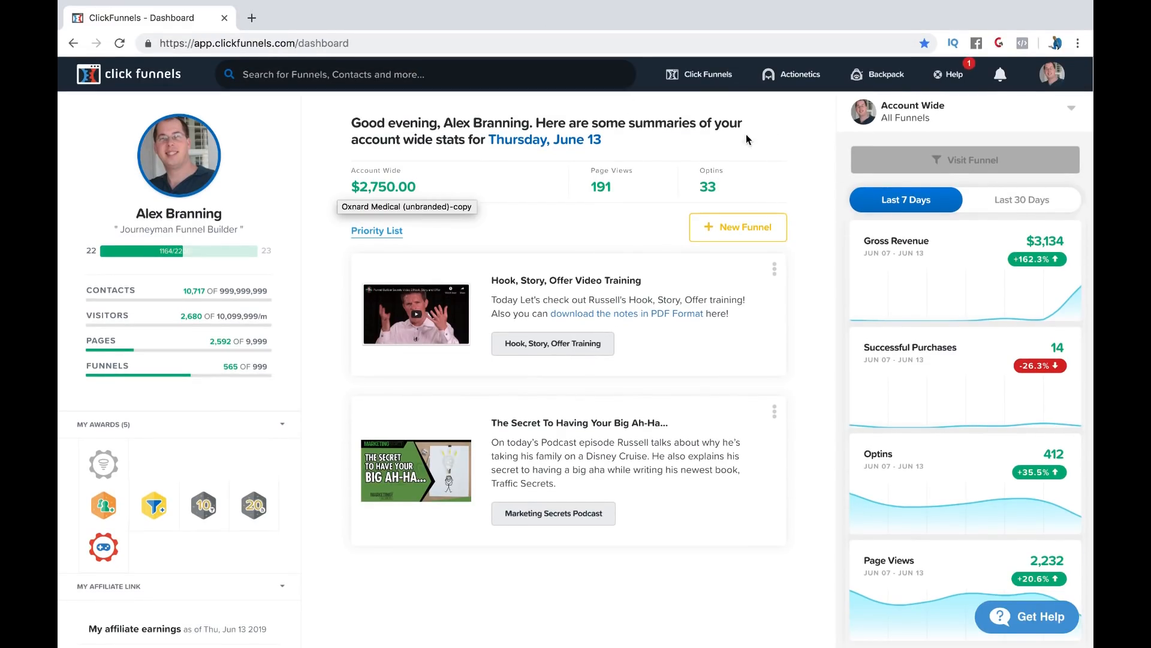
mouse_move(786, 137)
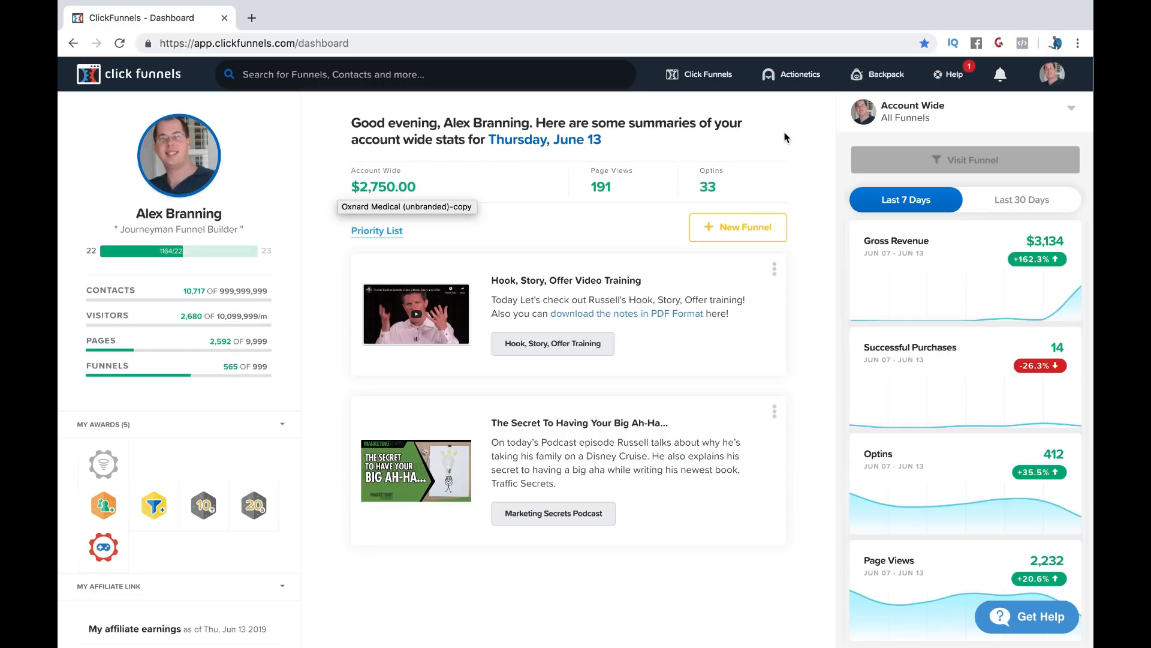
Step: Bring up the Click Funnels menu from the dashboard's top bar
click(705, 73)
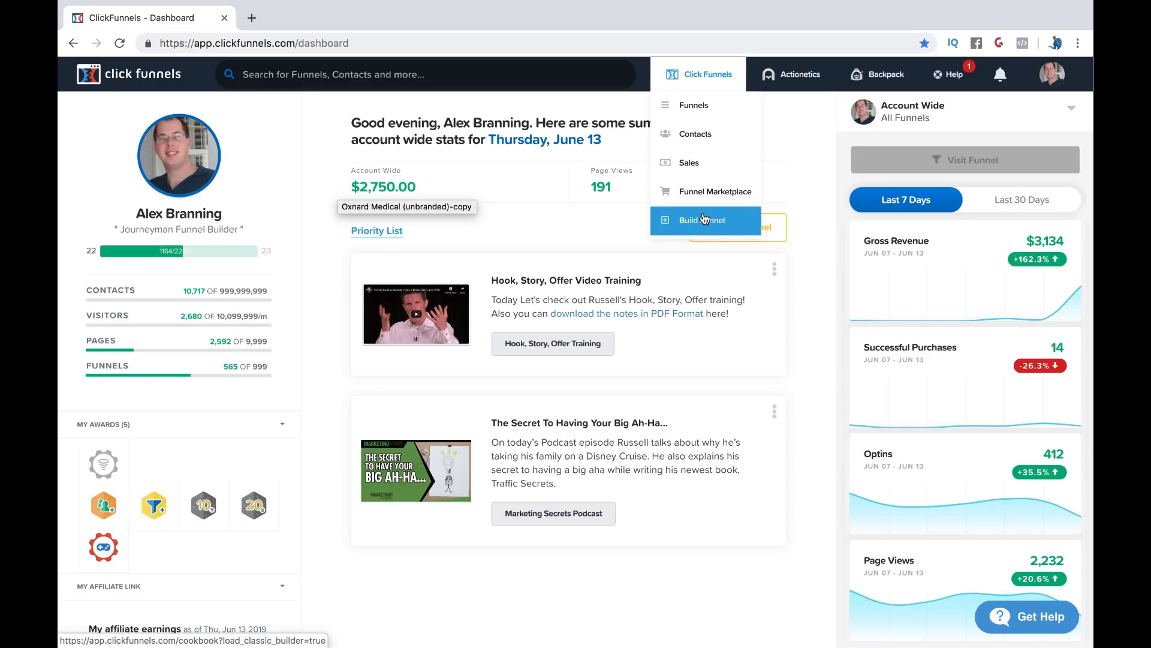
Step: Start building a new funnel and choose the Webinar Funnel type to reach its overview
click(696, 220)
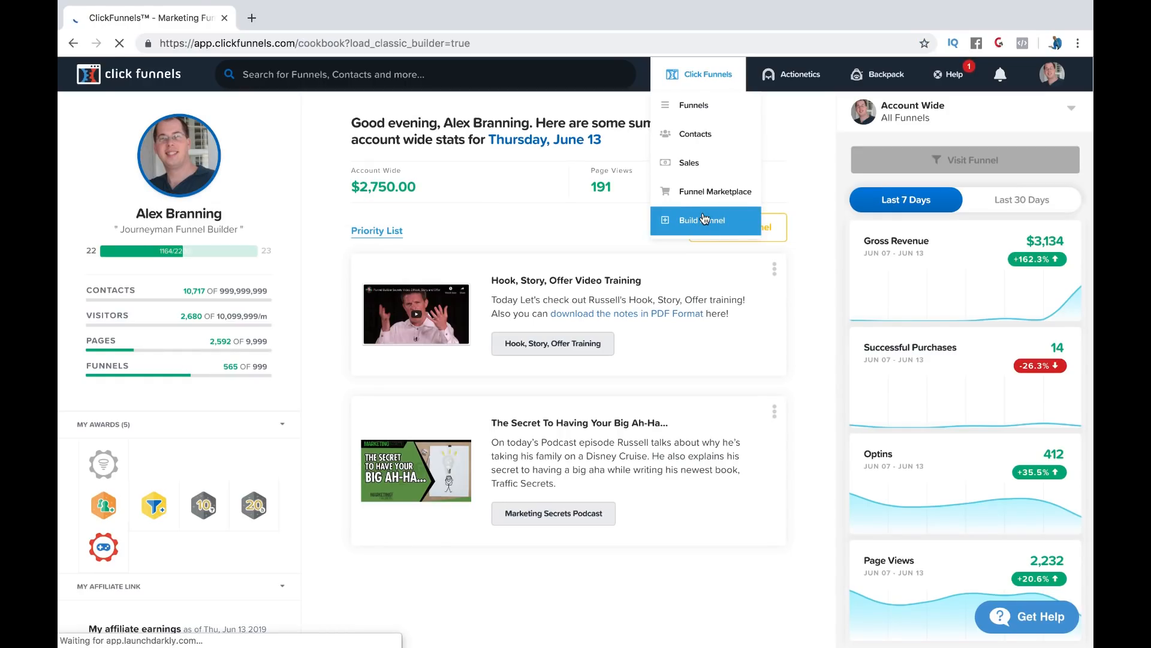
click(698, 220)
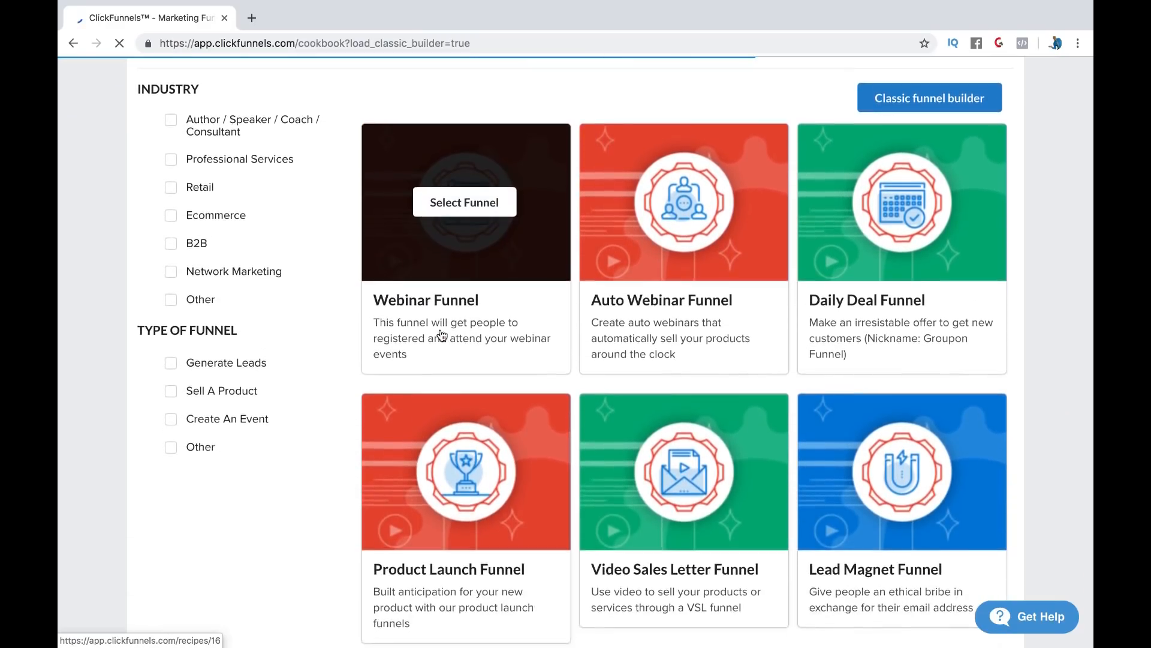
click(464, 202)
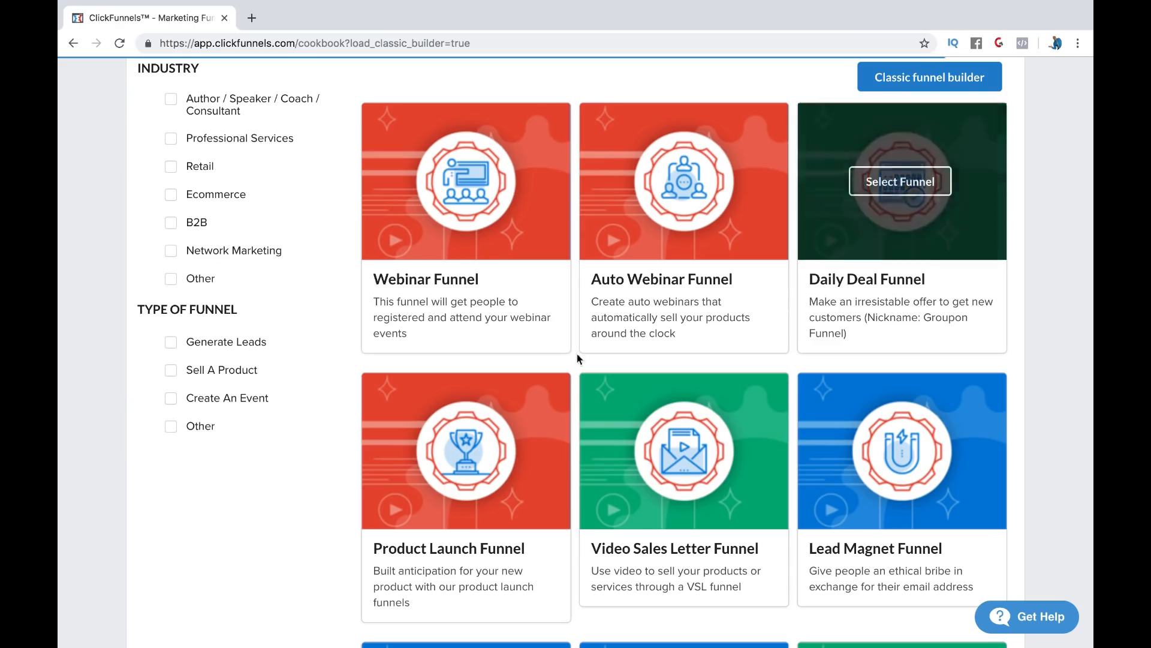
scroll(down, 3)
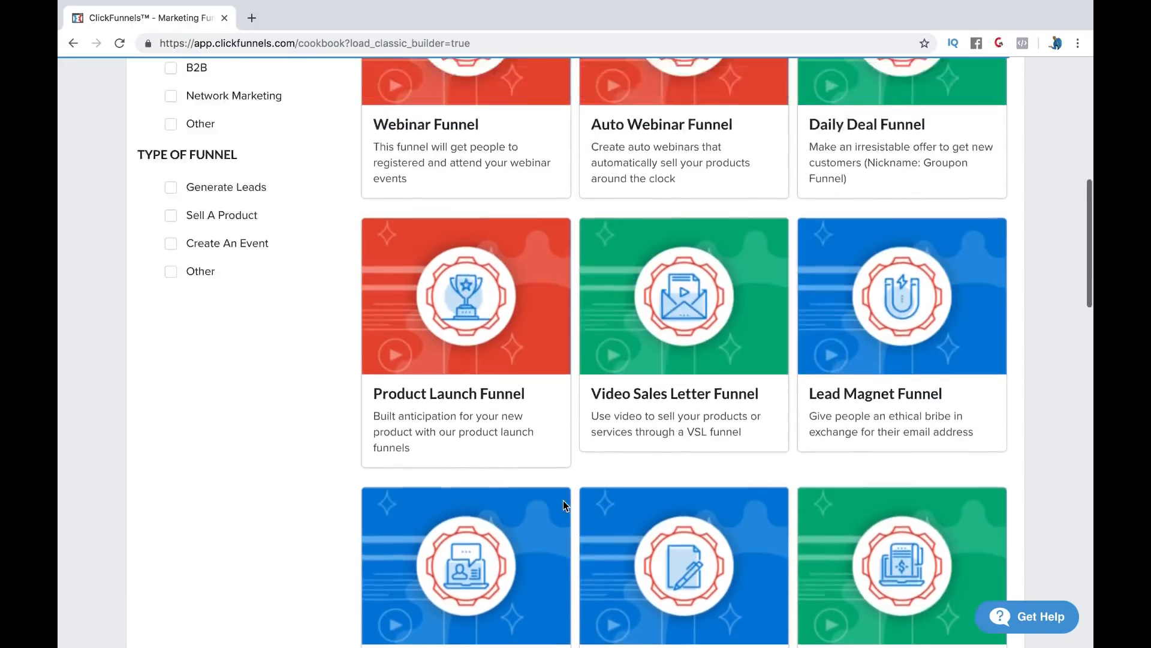
scroll(up, 3)
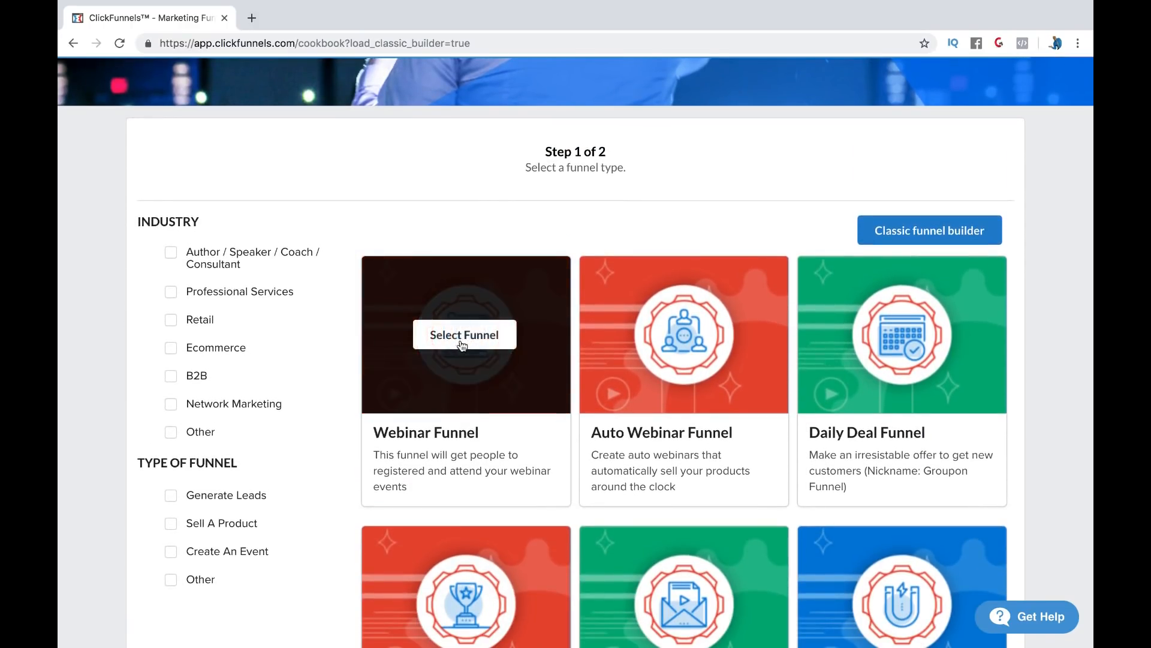
click(464, 334)
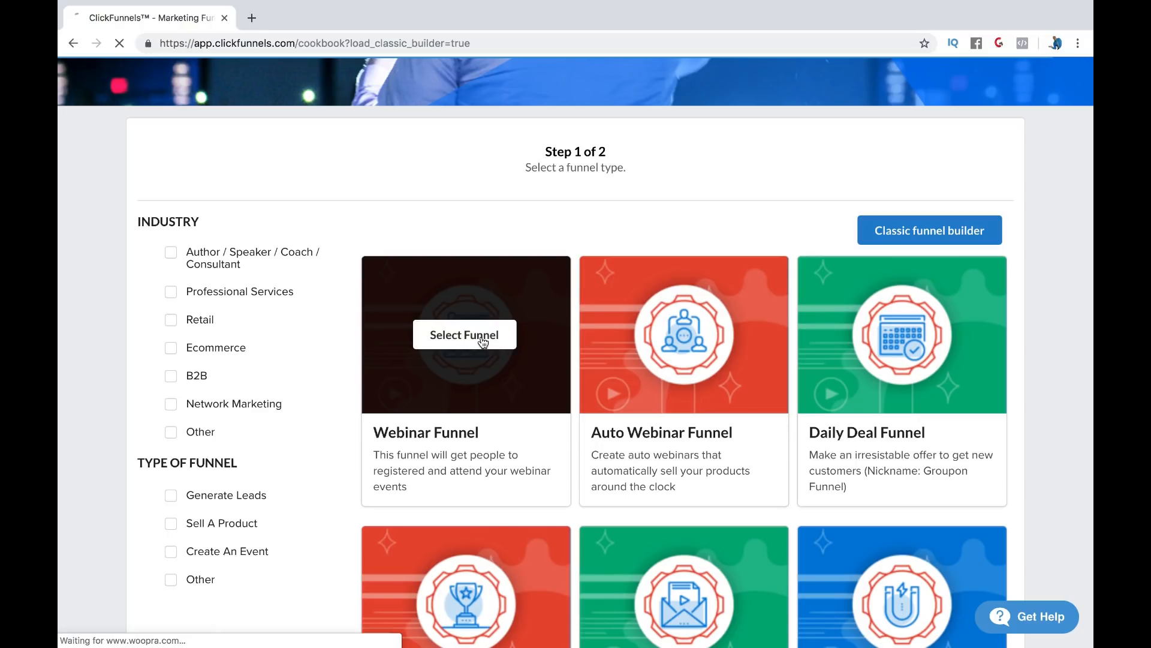
click(465, 334)
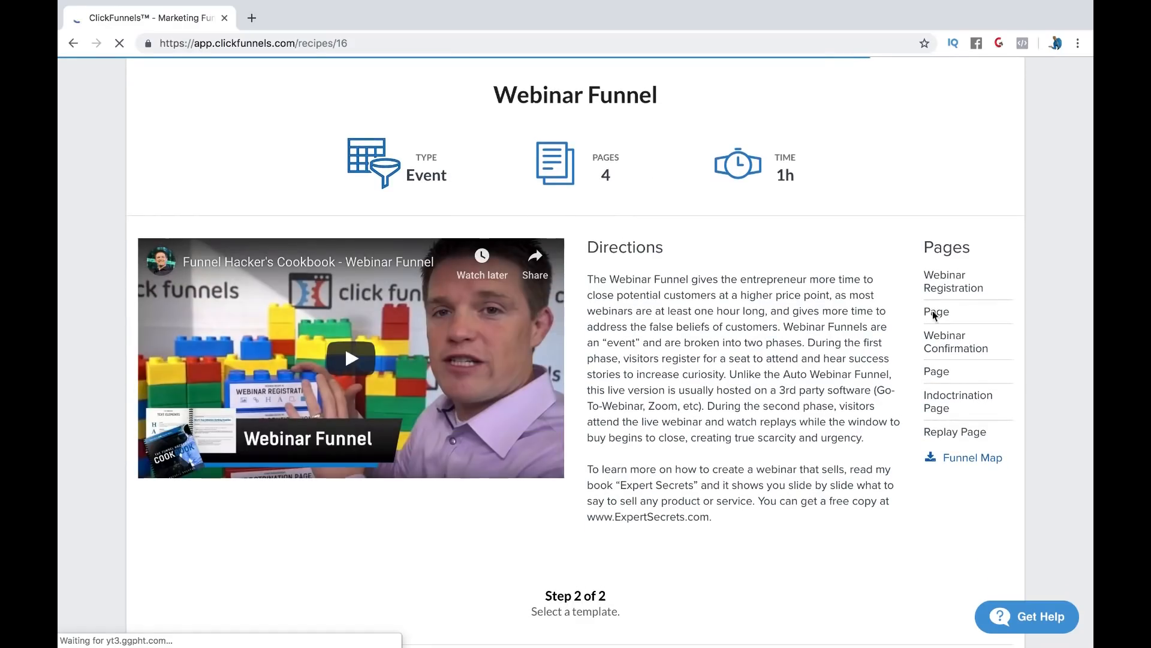
Step: Scroll down the Webinar Funnel overview to the Step 2 template cards
scroll(down, 3)
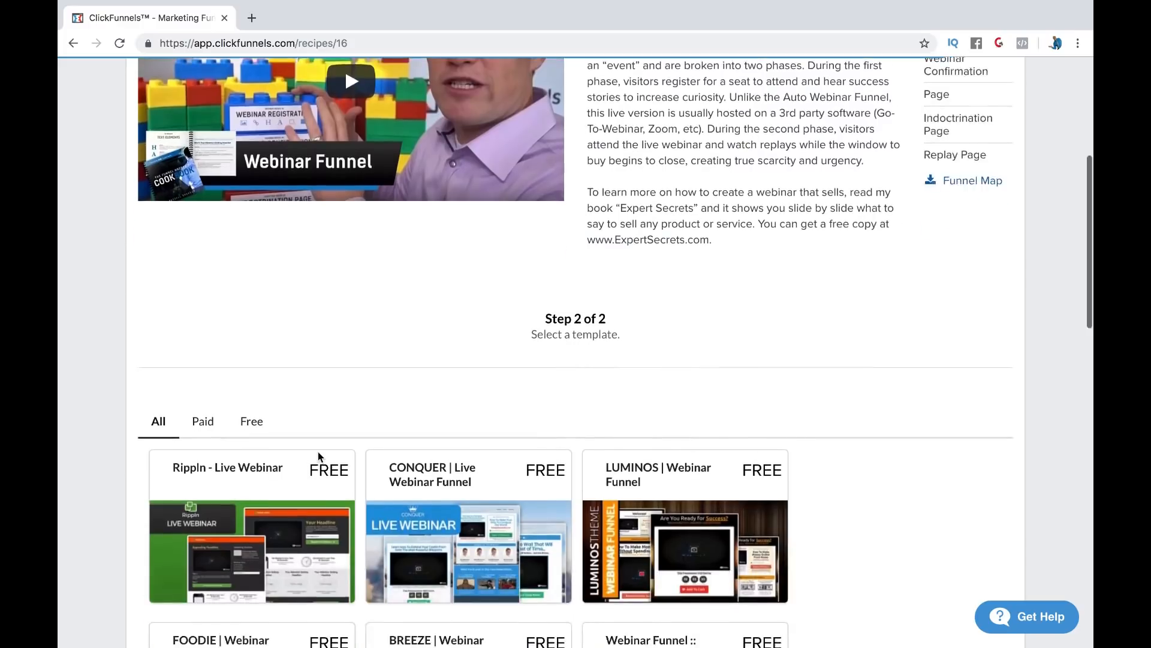
scroll(down, 3)
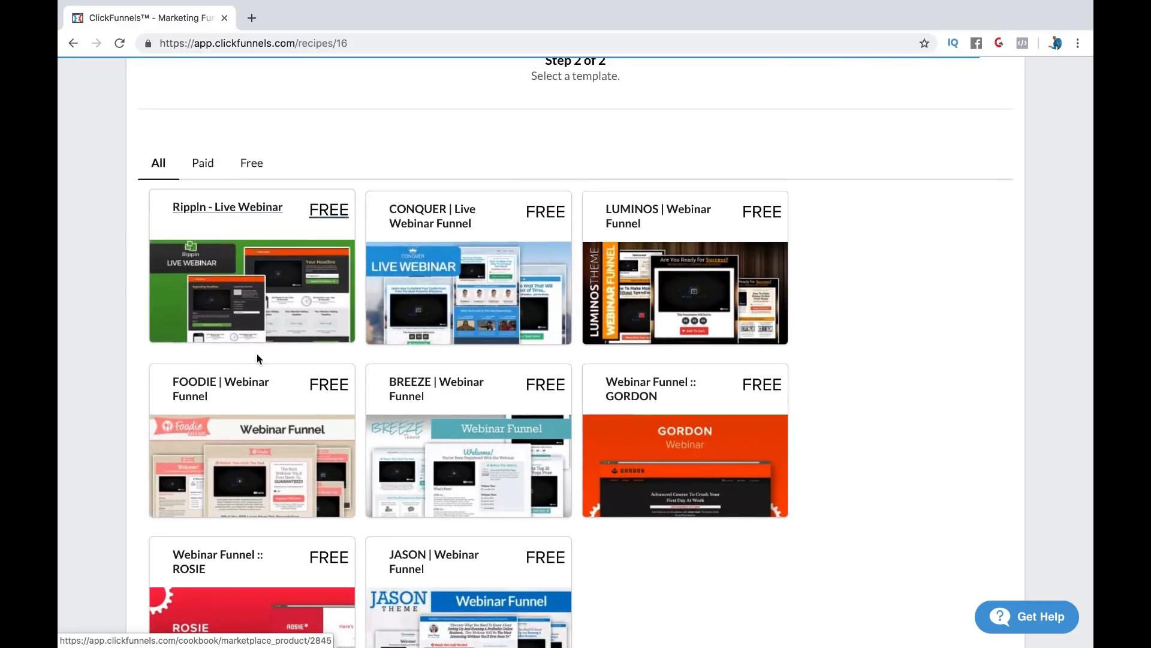
scroll(down, 3)
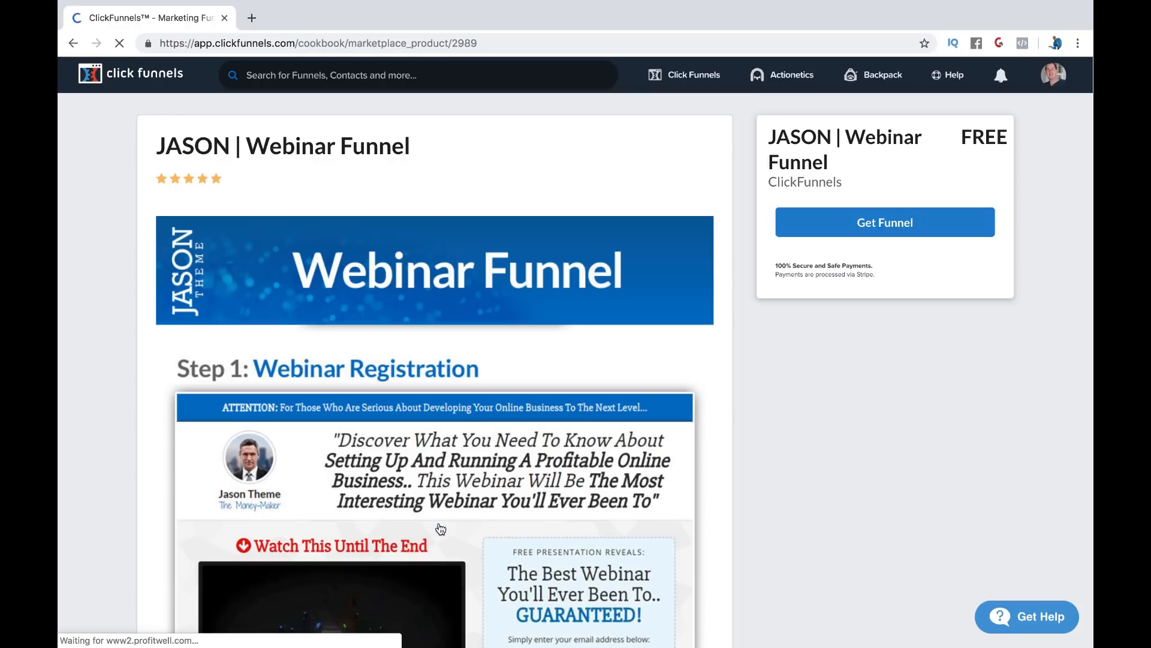
scroll(down, 3)
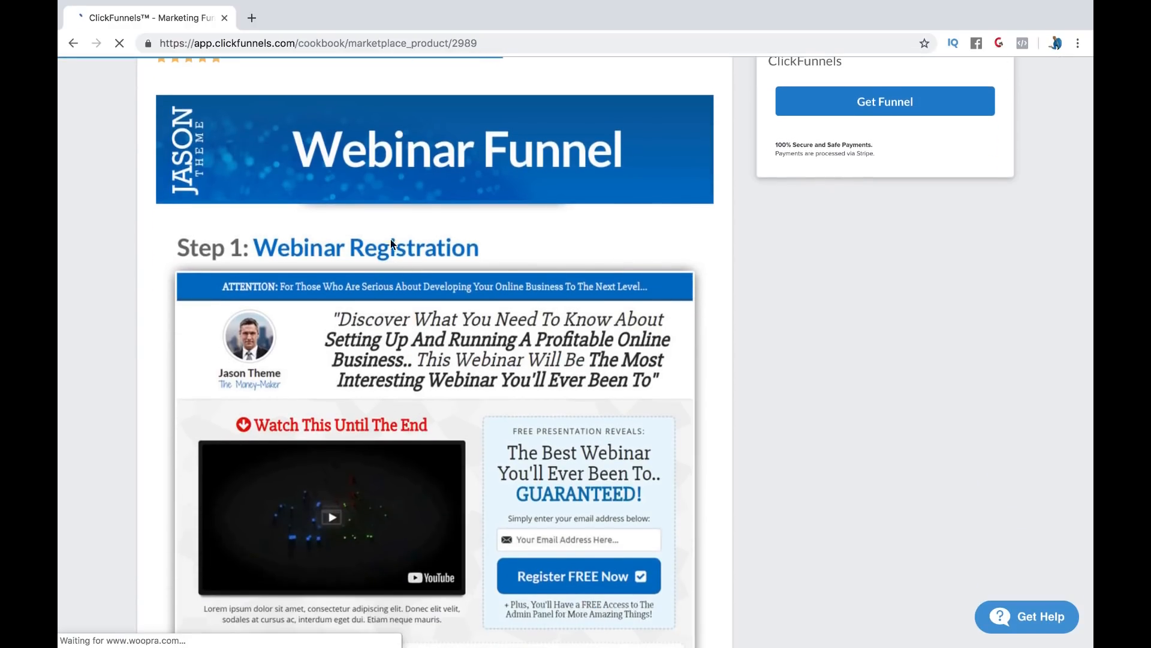
scroll(down, 3)
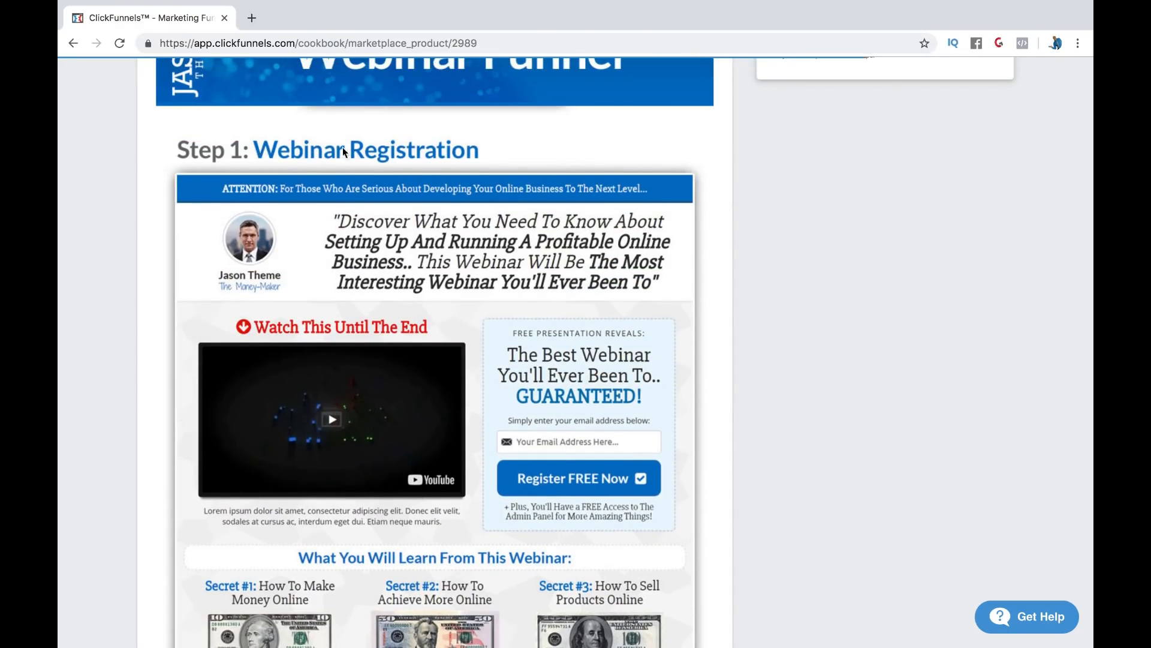
scroll(down, 3)
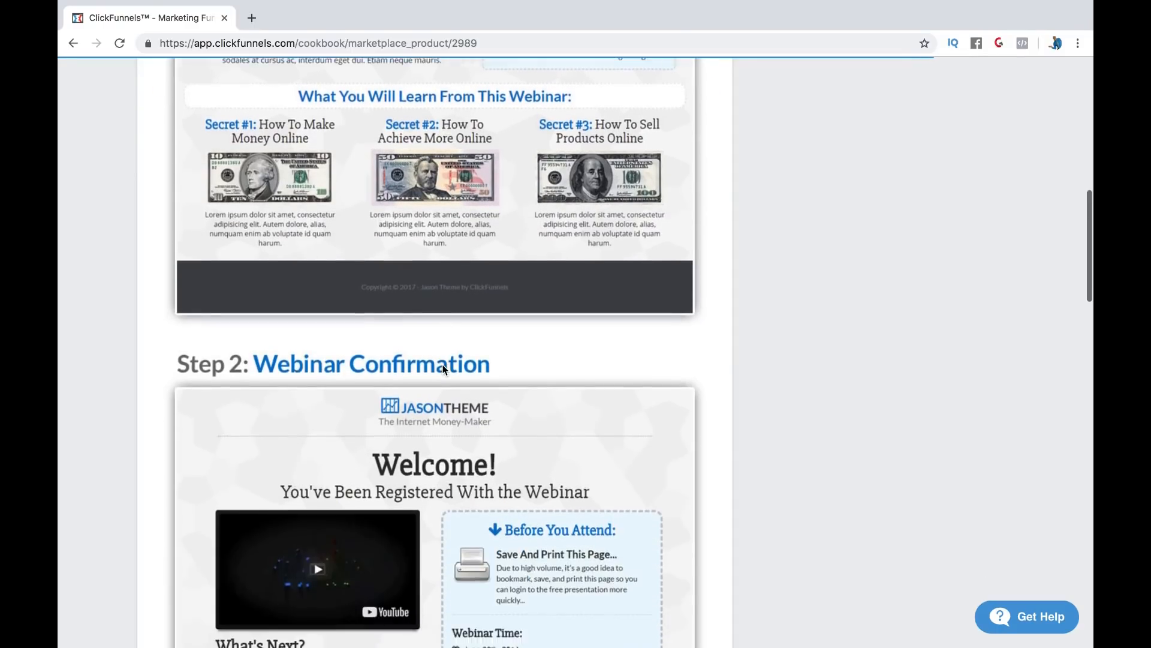
scroll(down, 3)
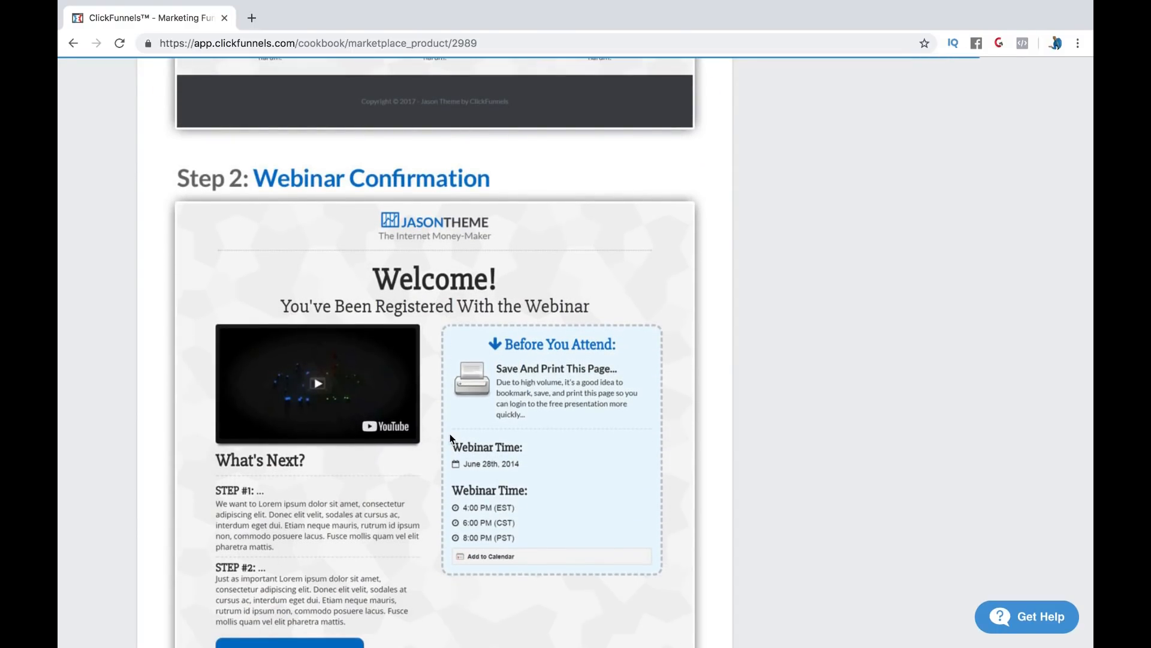
scroll(down, 3)
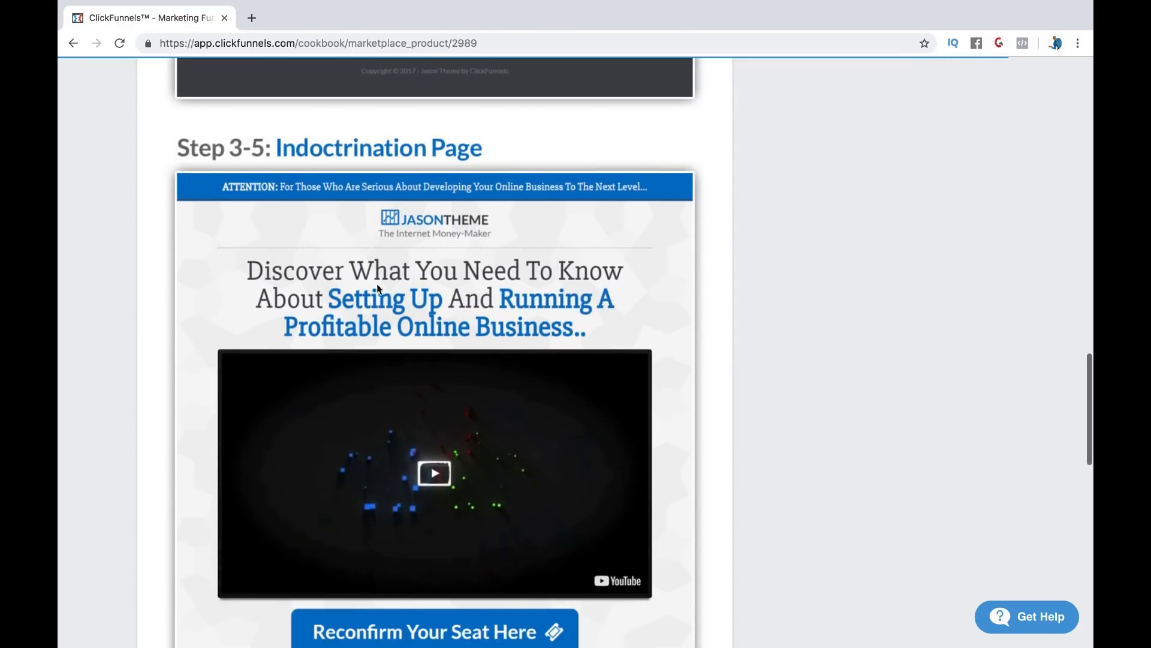
scroll(down, 3)
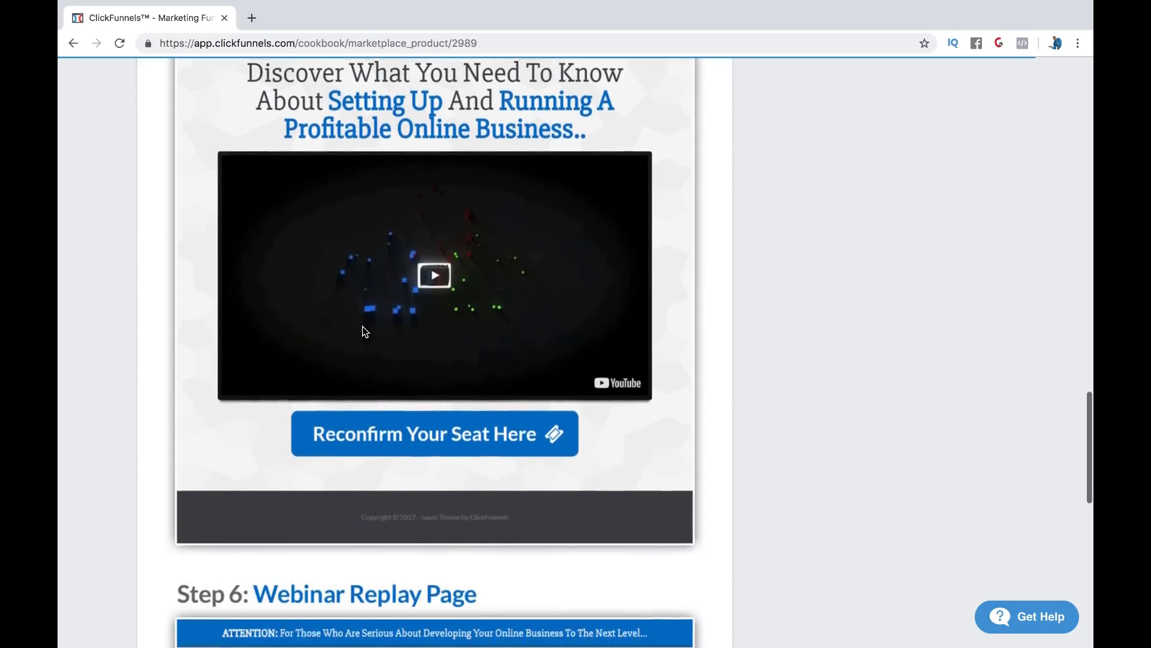
scroll(down, 3)
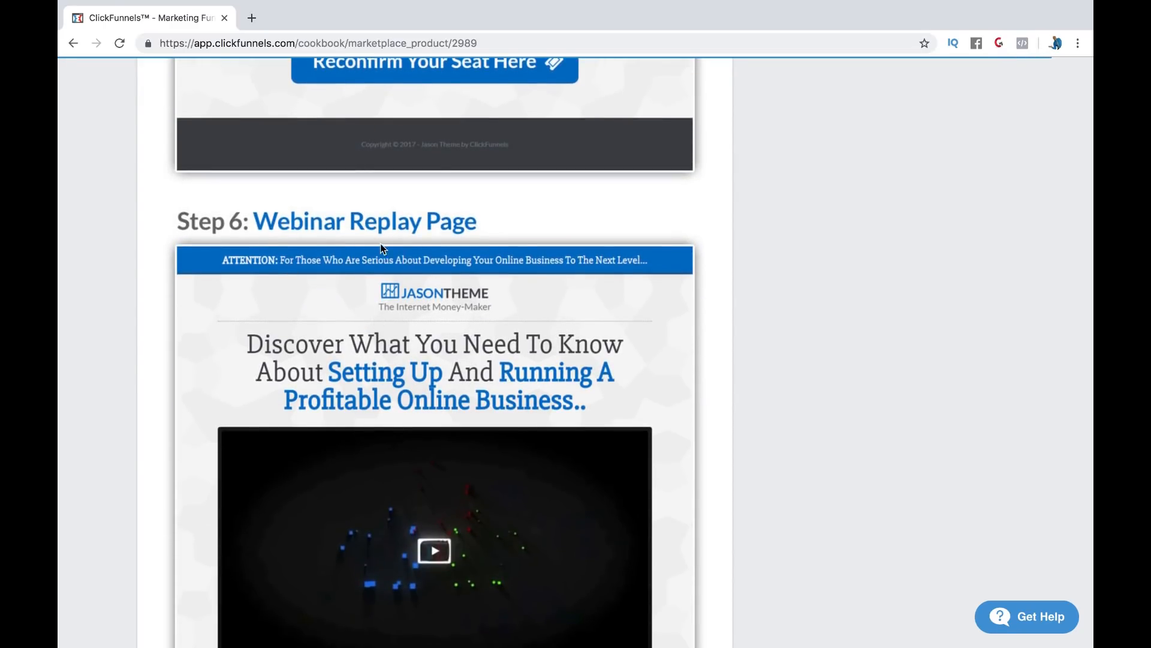
scroll(down, 3)
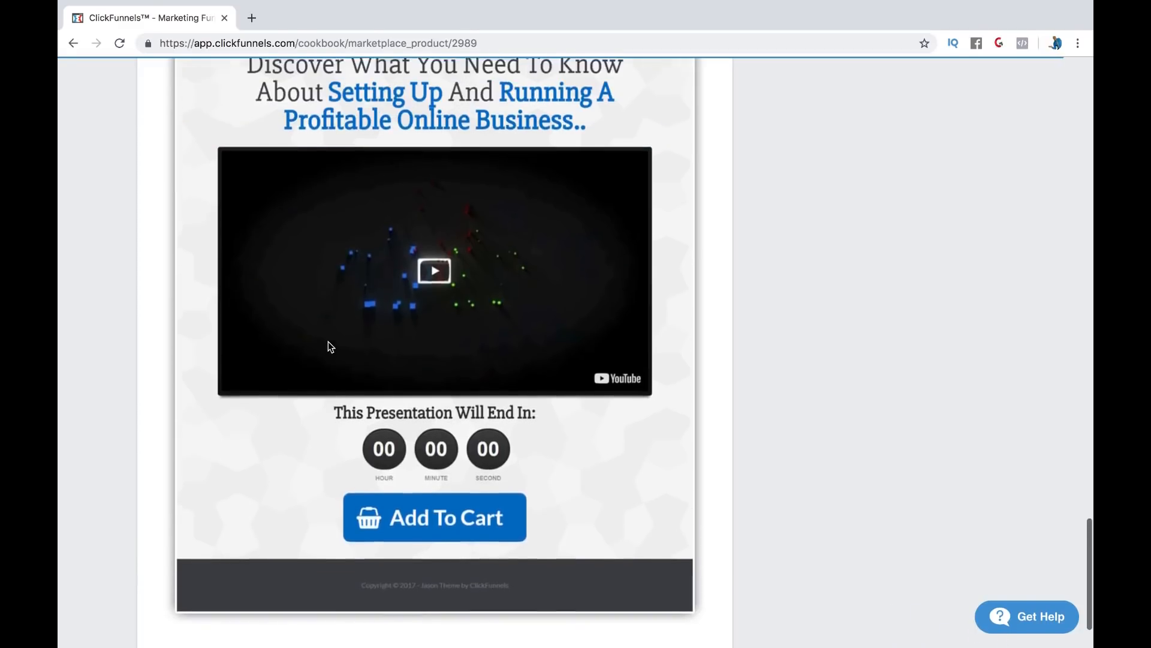
scroll(up, 3)
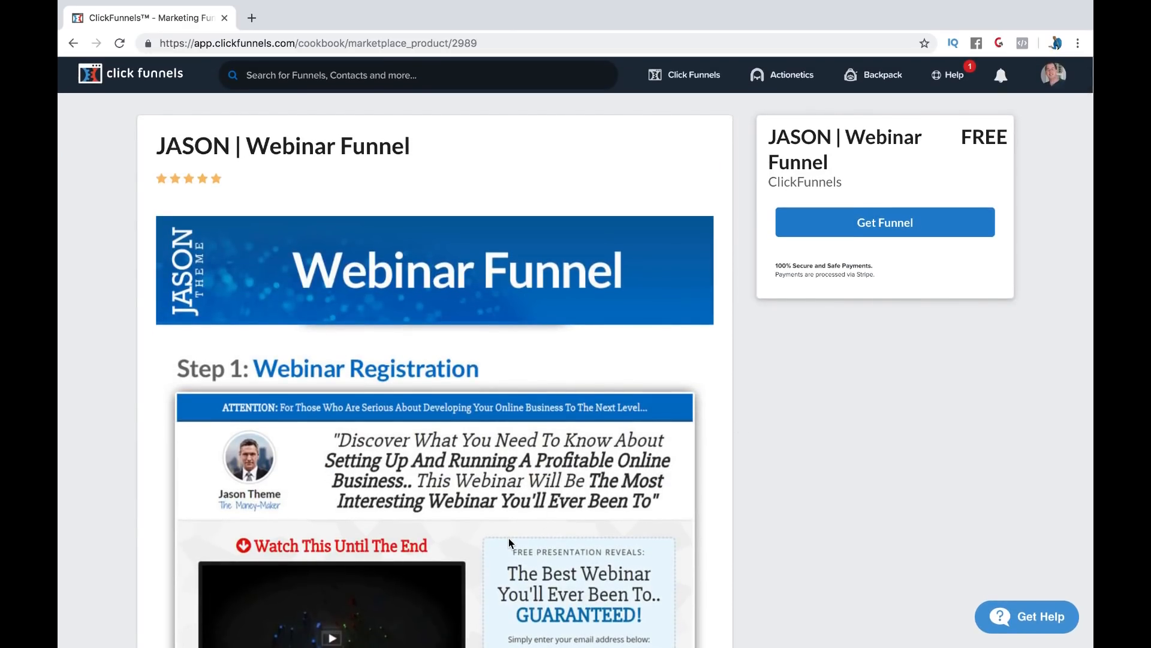
mouse_move(810, 321)
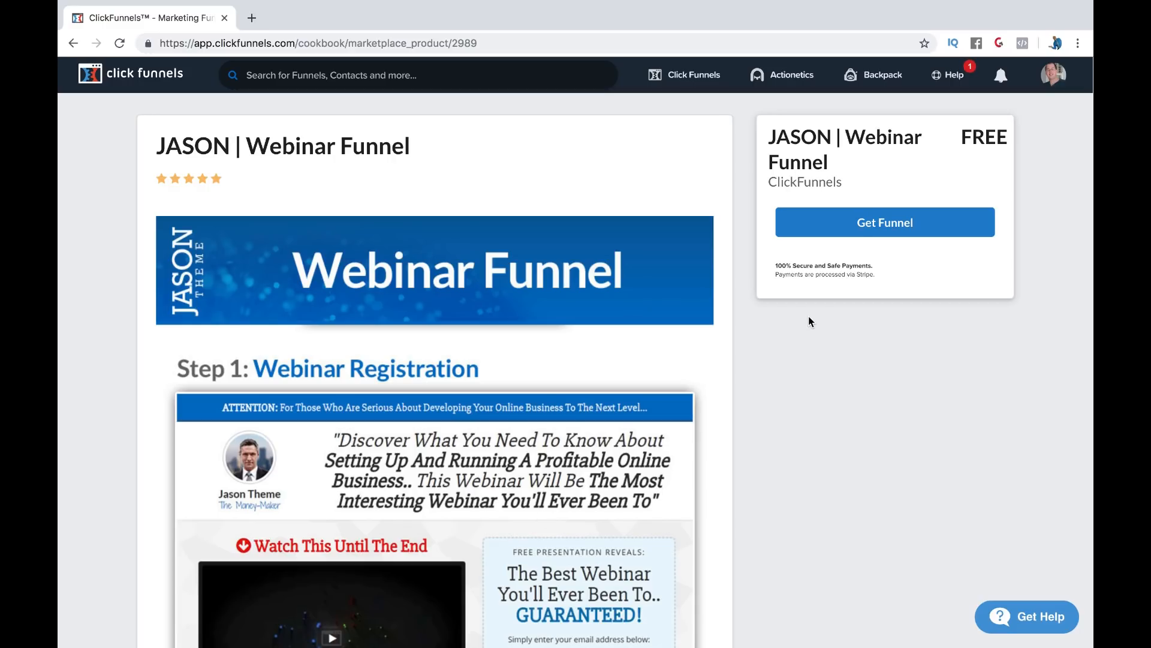
Step: Claim the free JASON Webinar Funnel with Get Funnel so it is delivered to the account
click(885, 222)
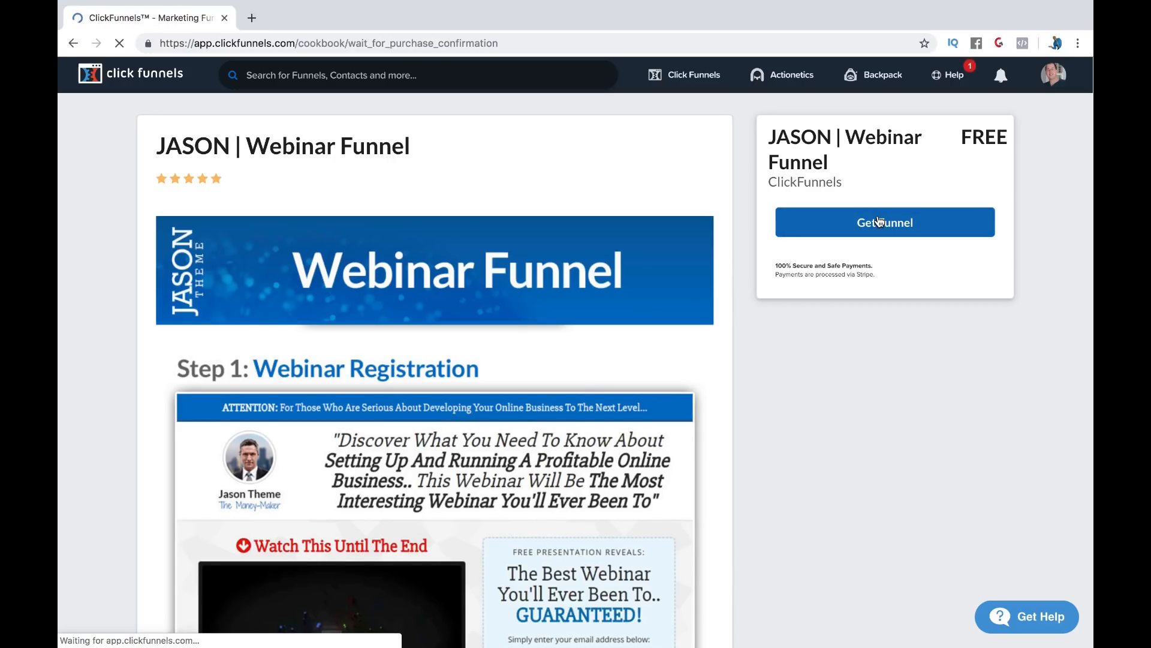
click(884, 223)
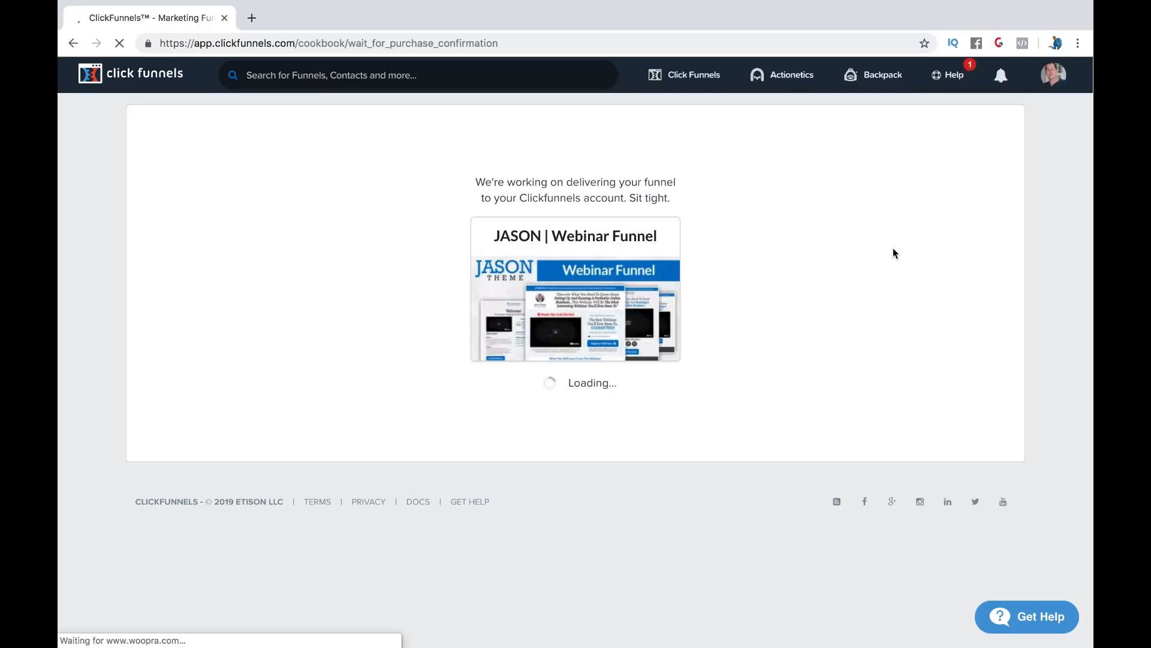
mouse_move(436, 359)
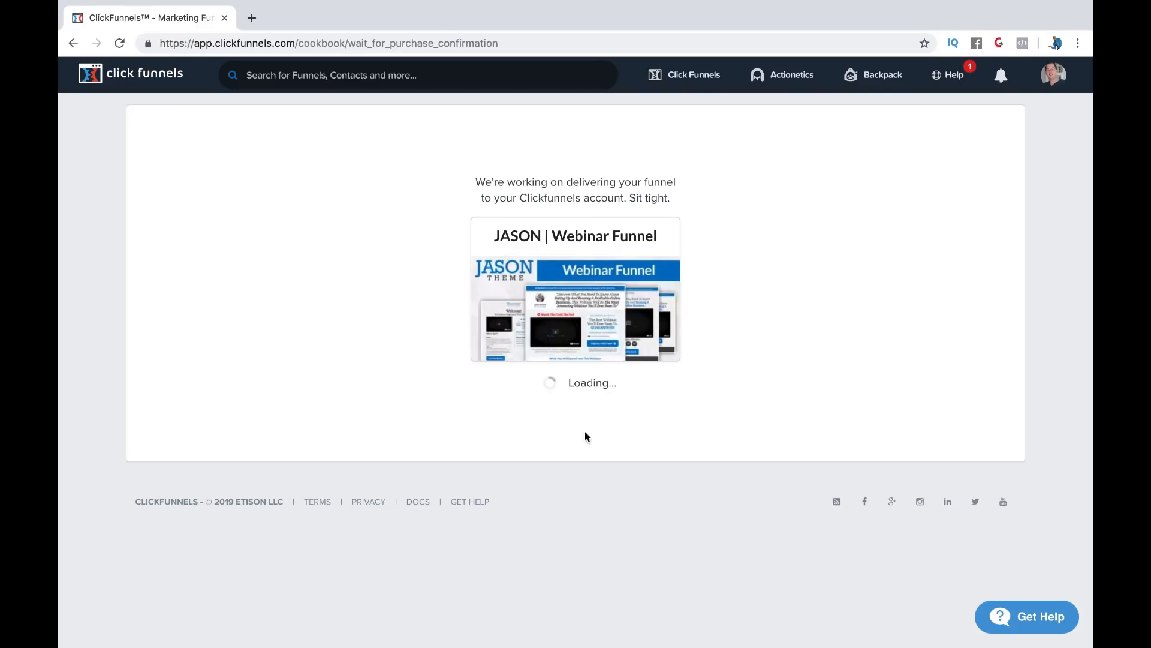
mouse_move(704, 328)
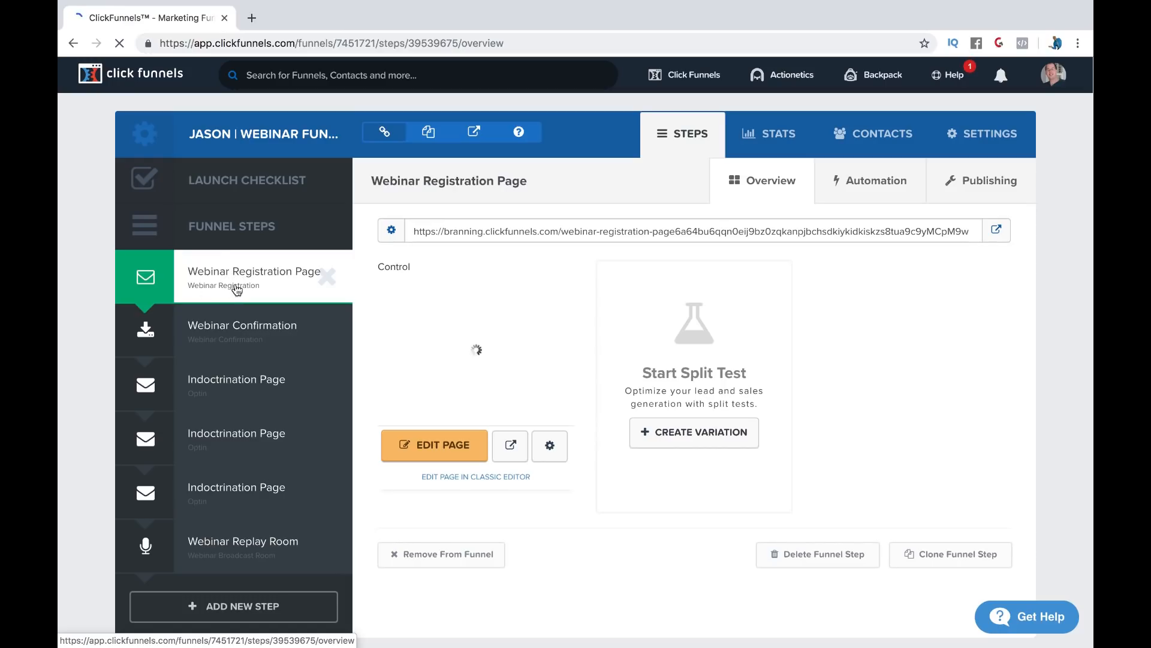
mouse_move(274, 288)
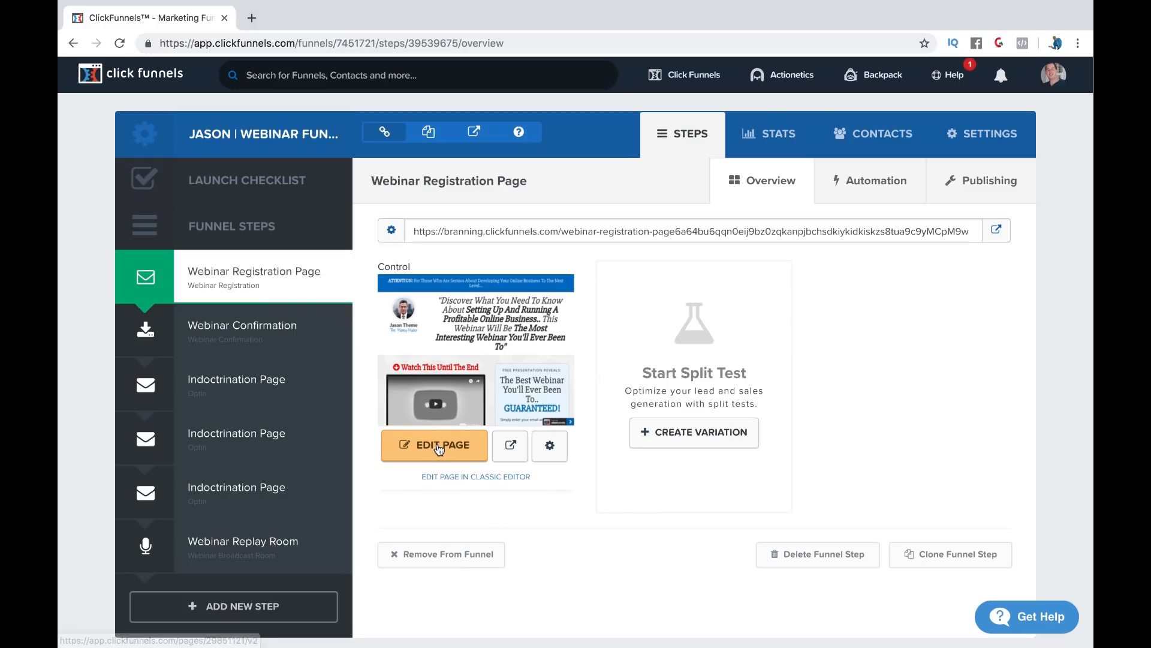
Step: Launch the page editor for the JASON Webinar Registration Page via EDIT PAGE
click(434, 445)
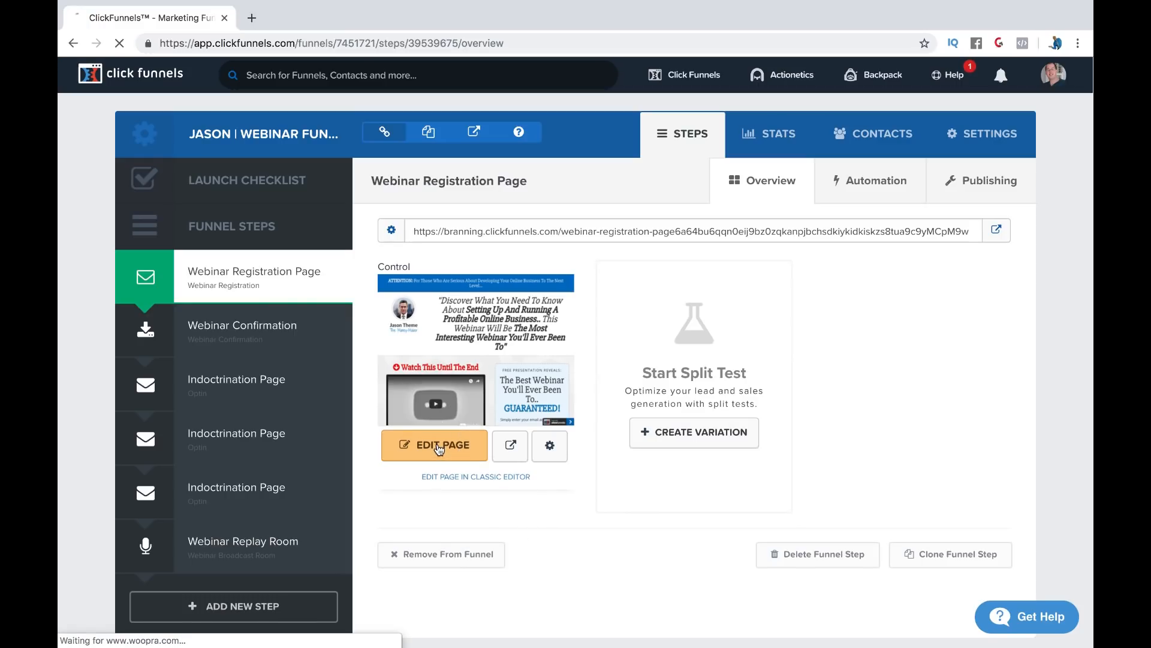
click(434, 445)
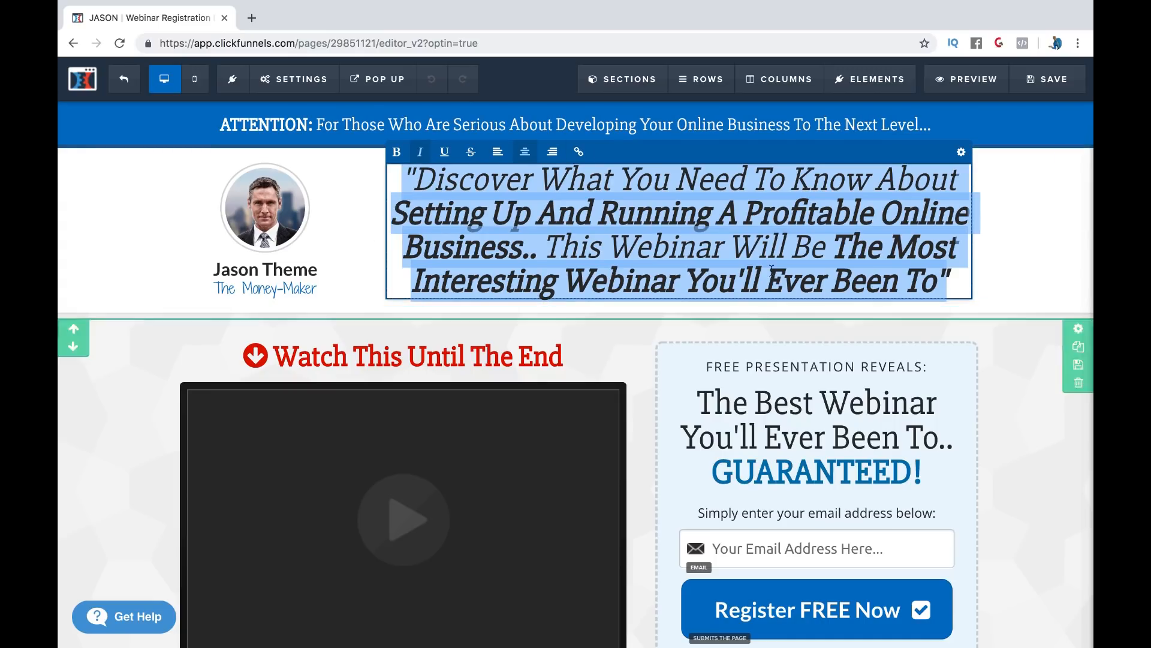
Step: Look over the registration page and leave its editor without saving changes
click(1023, 254)
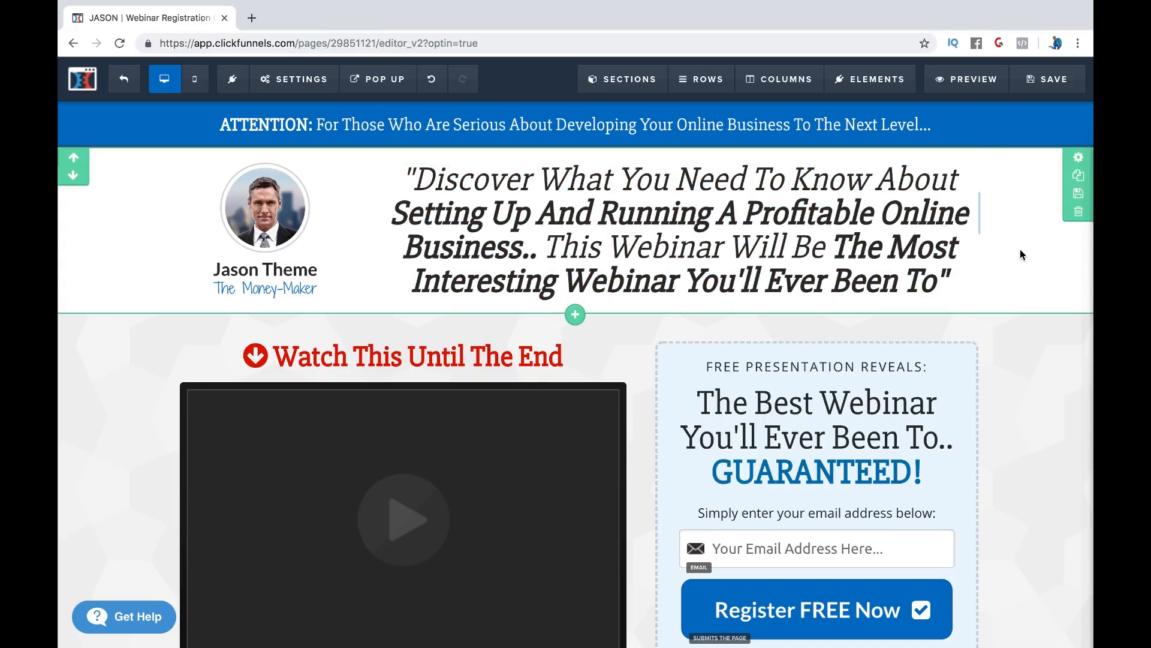
scroll(down, 3)
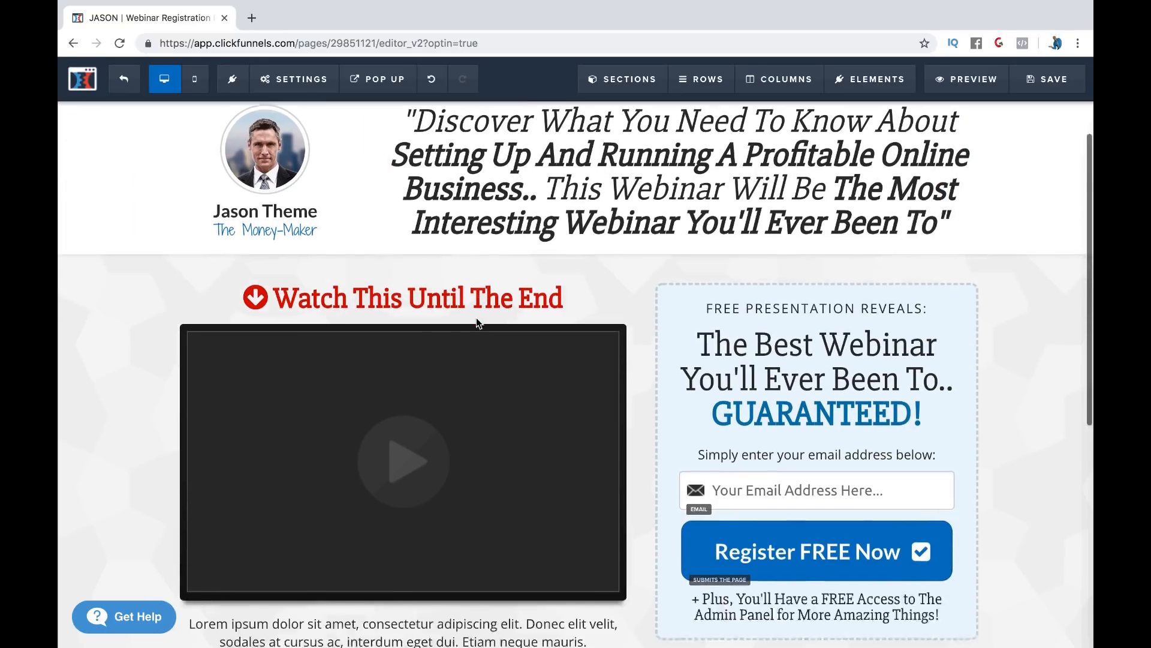
scroll(down, 3)
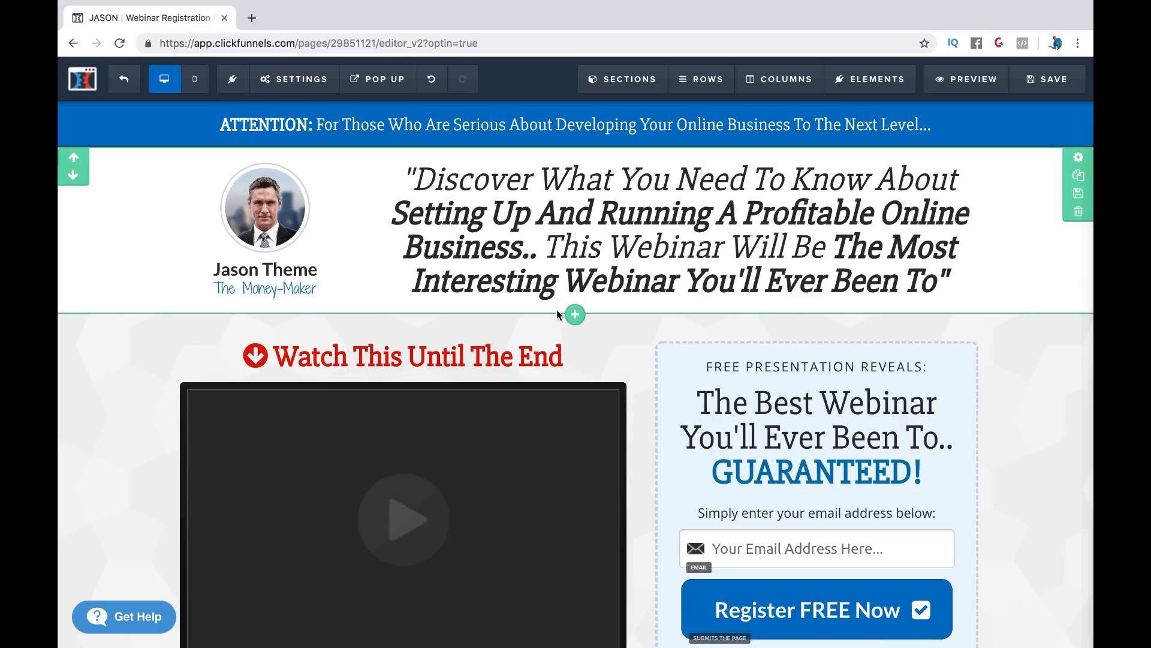
mouse_move(124, 79)
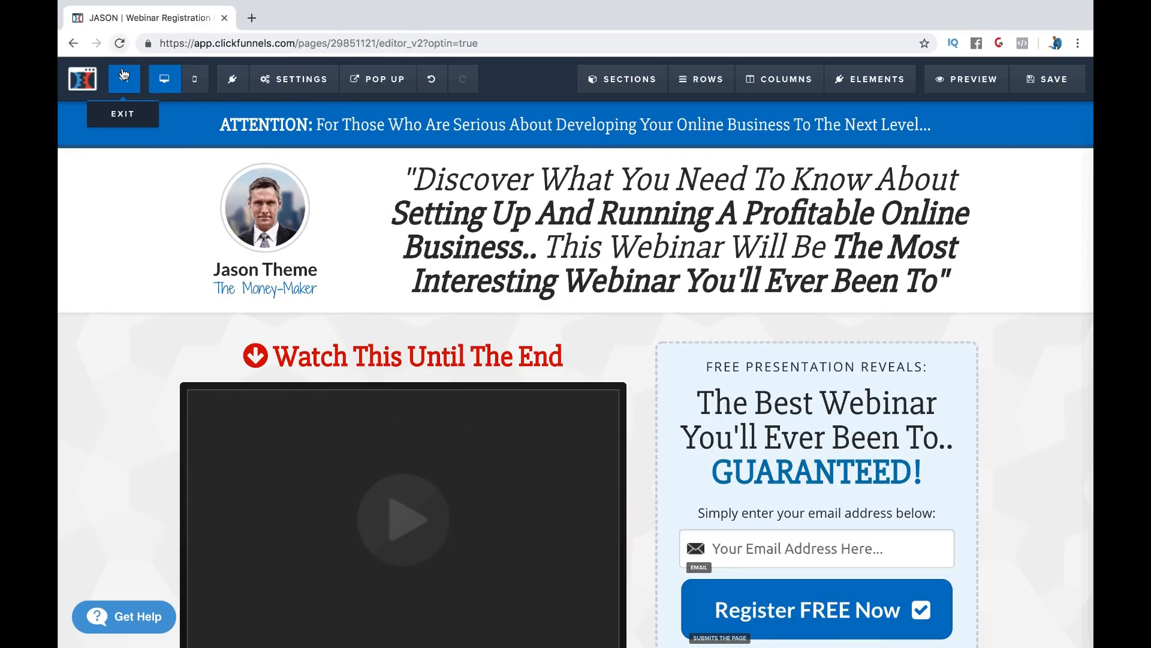
click(124, 79)
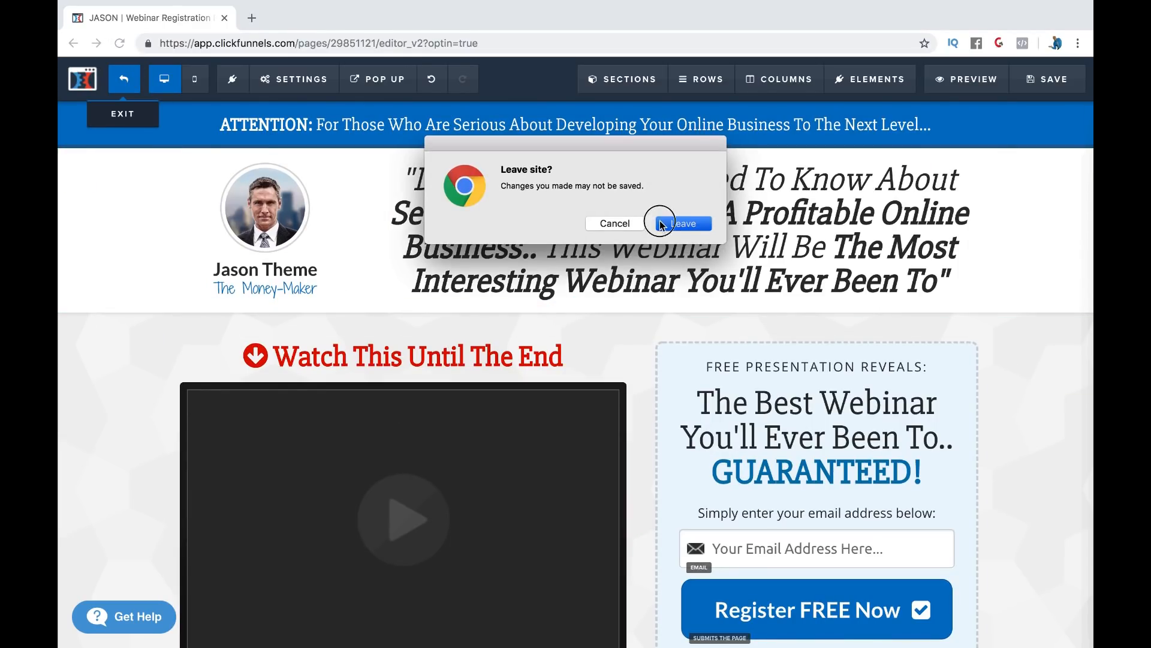
click(679, 223)
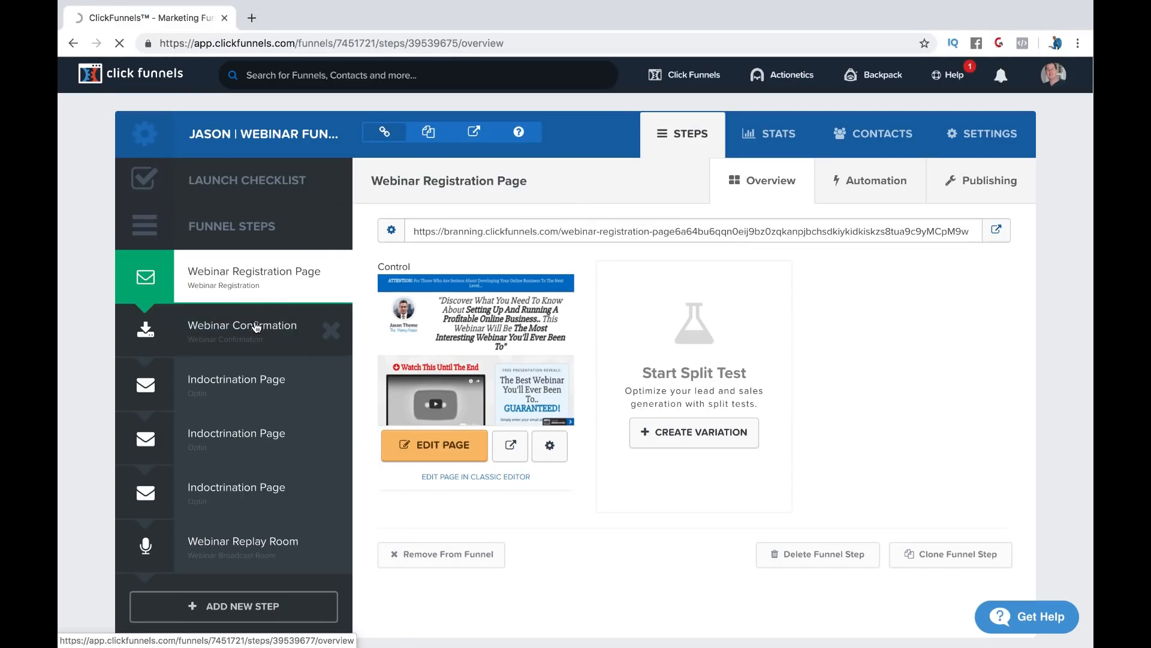
Step: Bring the Webinar Confirmation page into the page editor from Funnel Steps
click(242, 331)
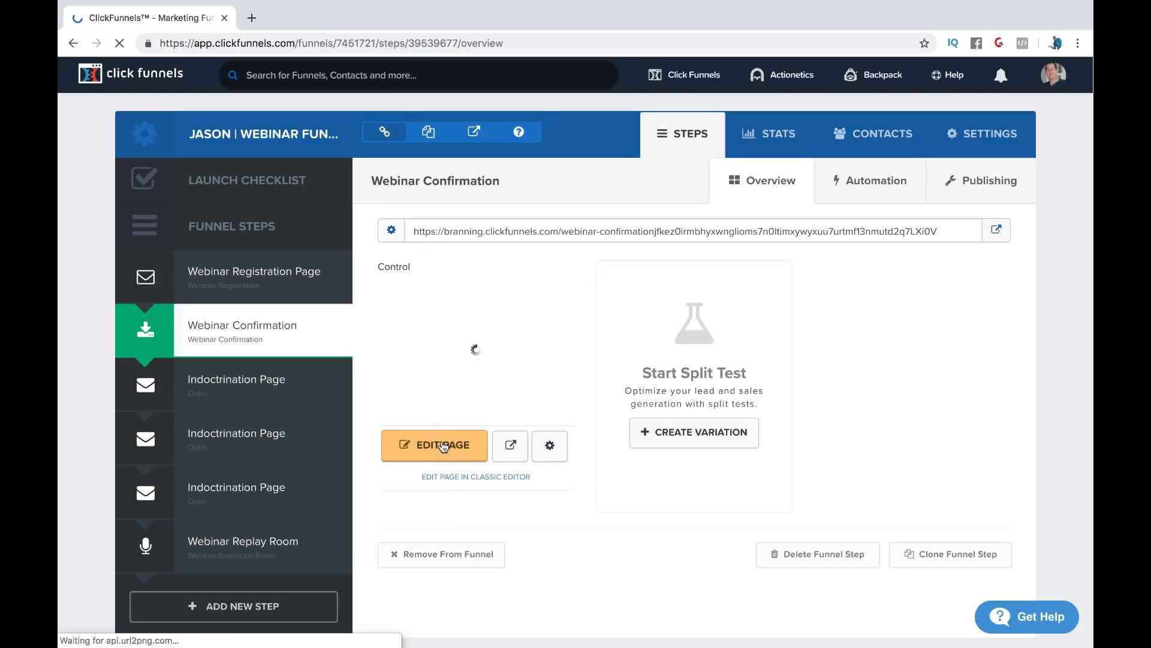
click(434, 445)
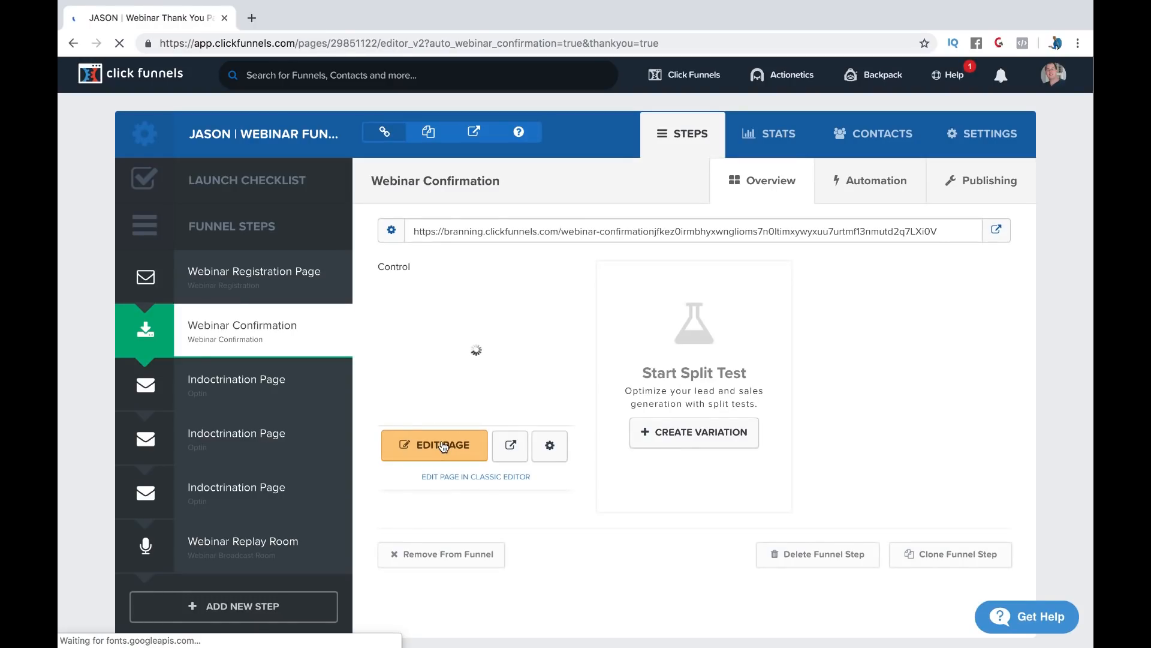
click(434, 445)
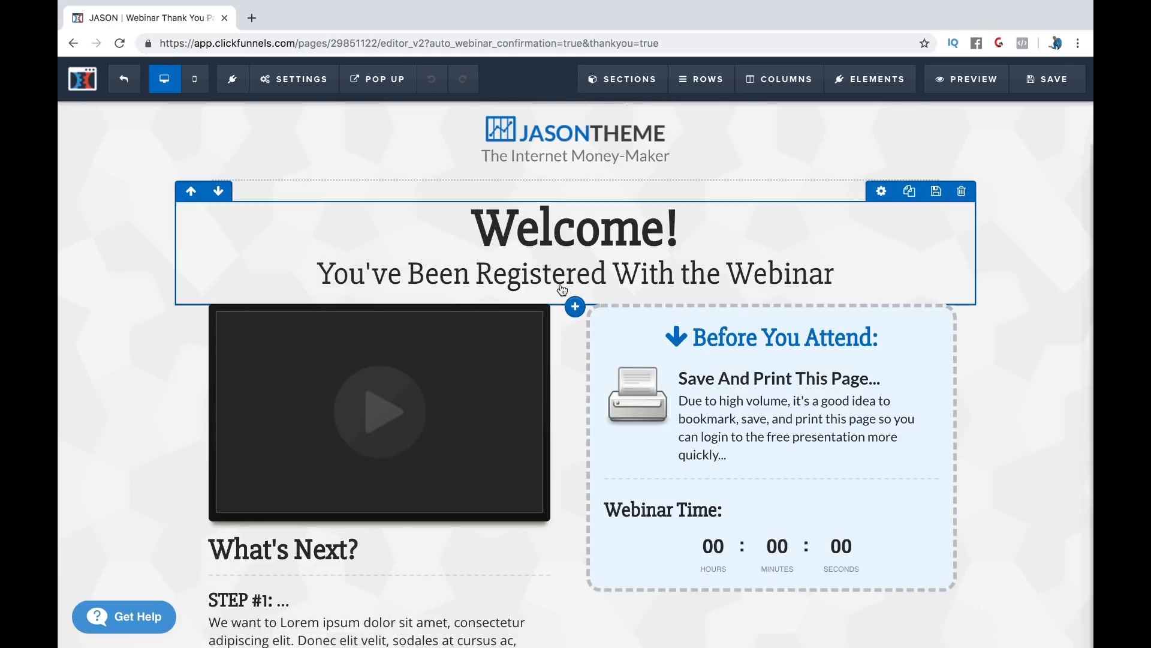
Step: Inspect the Welcome headline and countdown timer, then leave the confirmation editor without saving
click(575, 272)
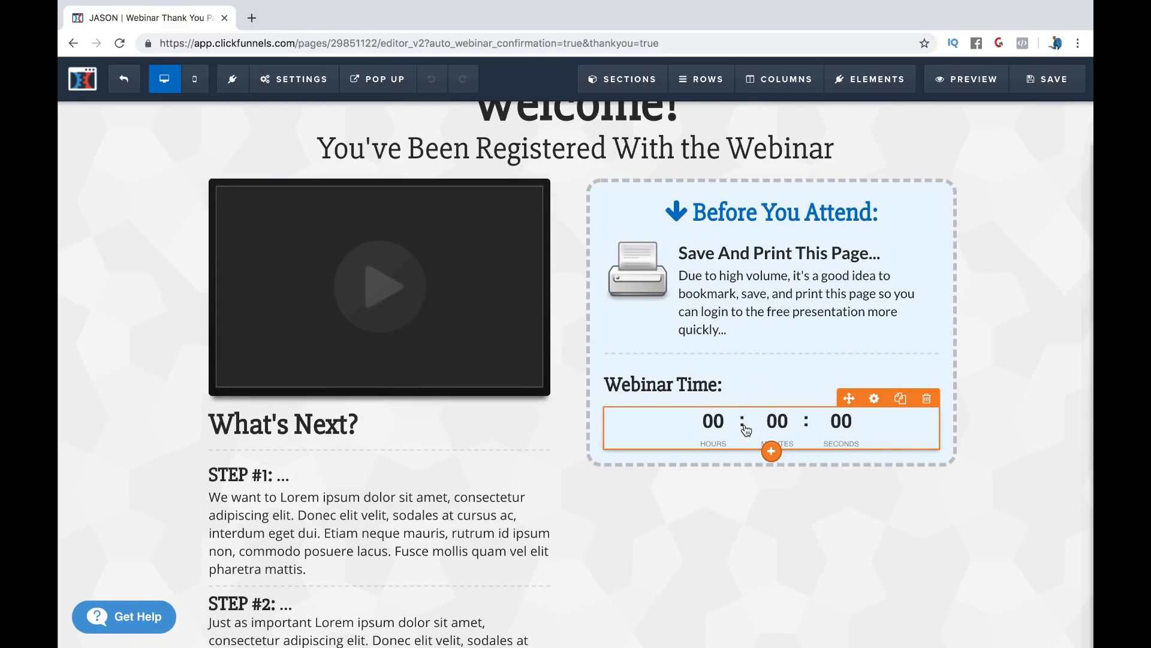
click(873, 398)
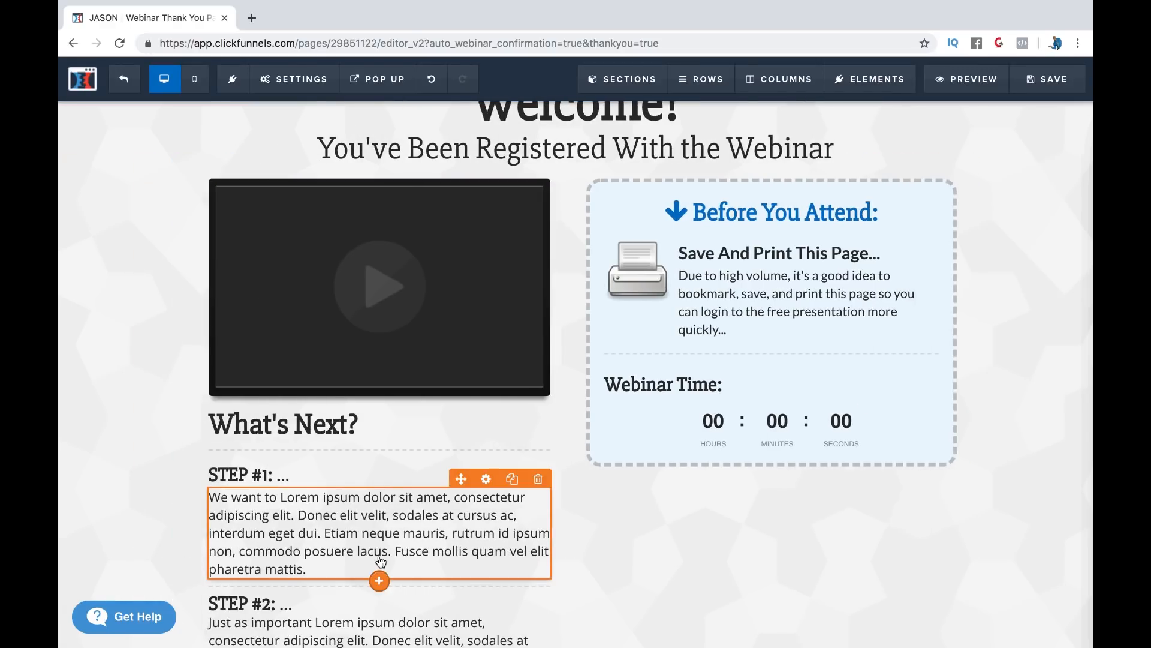
scroll(down, 3)
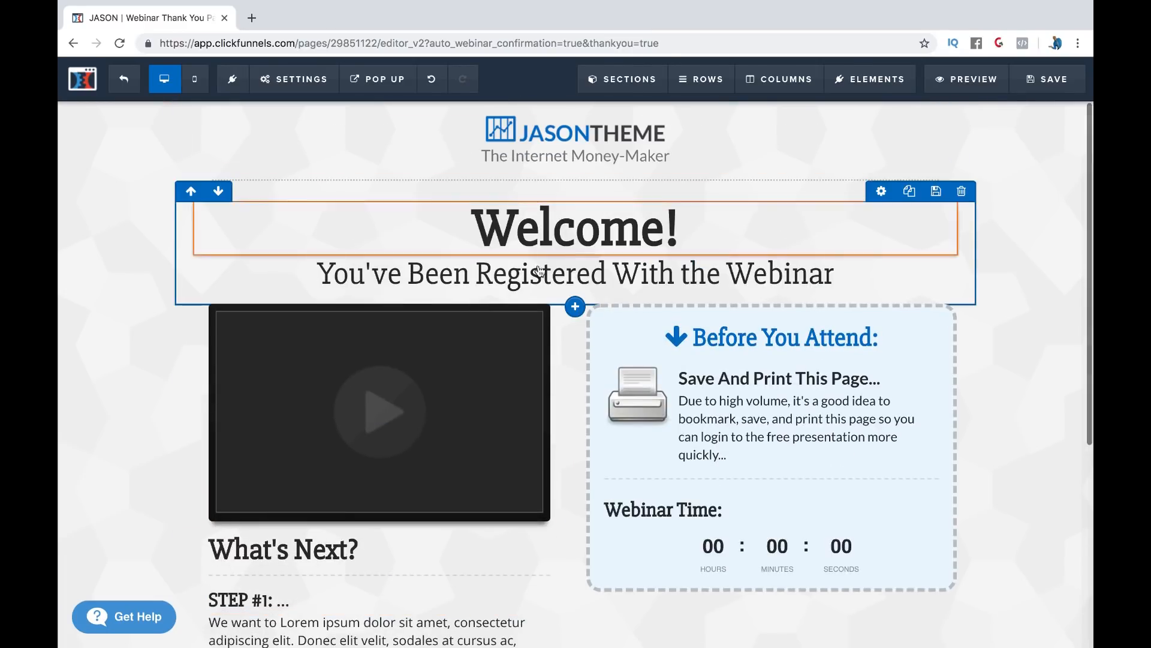
scroll(down, 3)
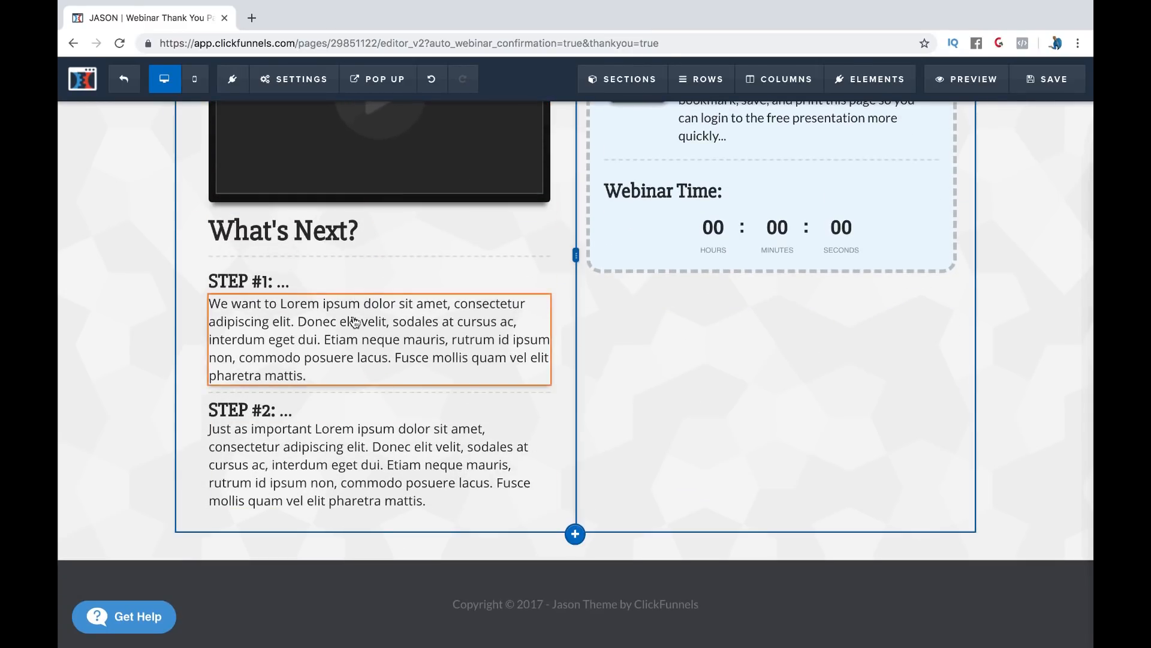
click(124, 79)
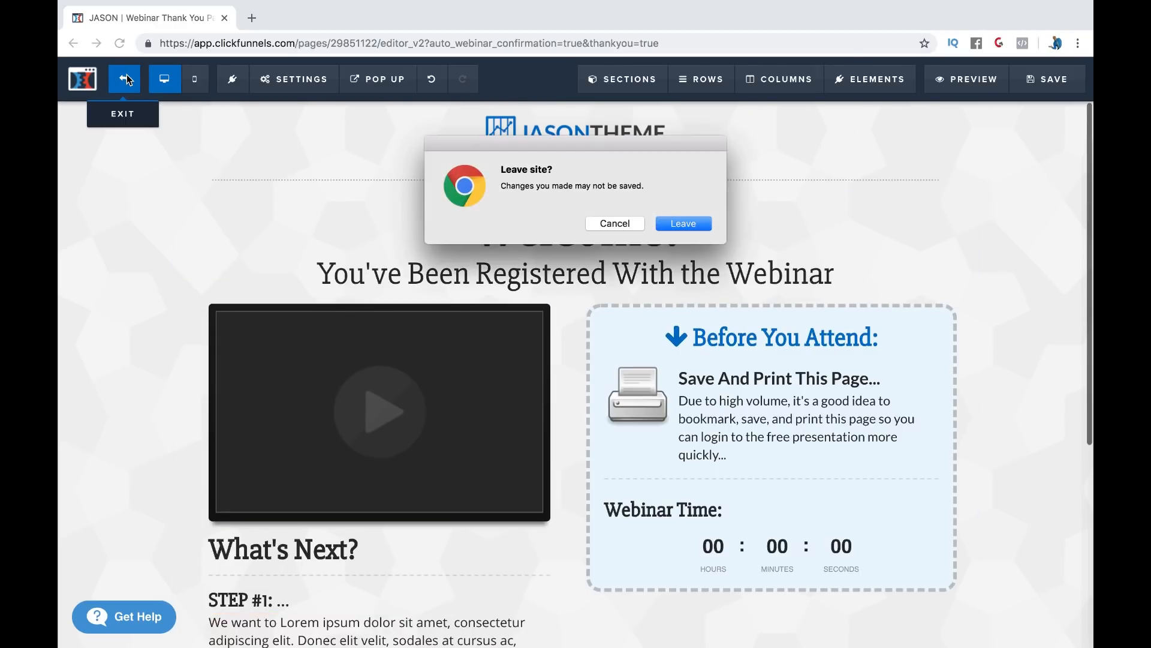
click(681, 223)
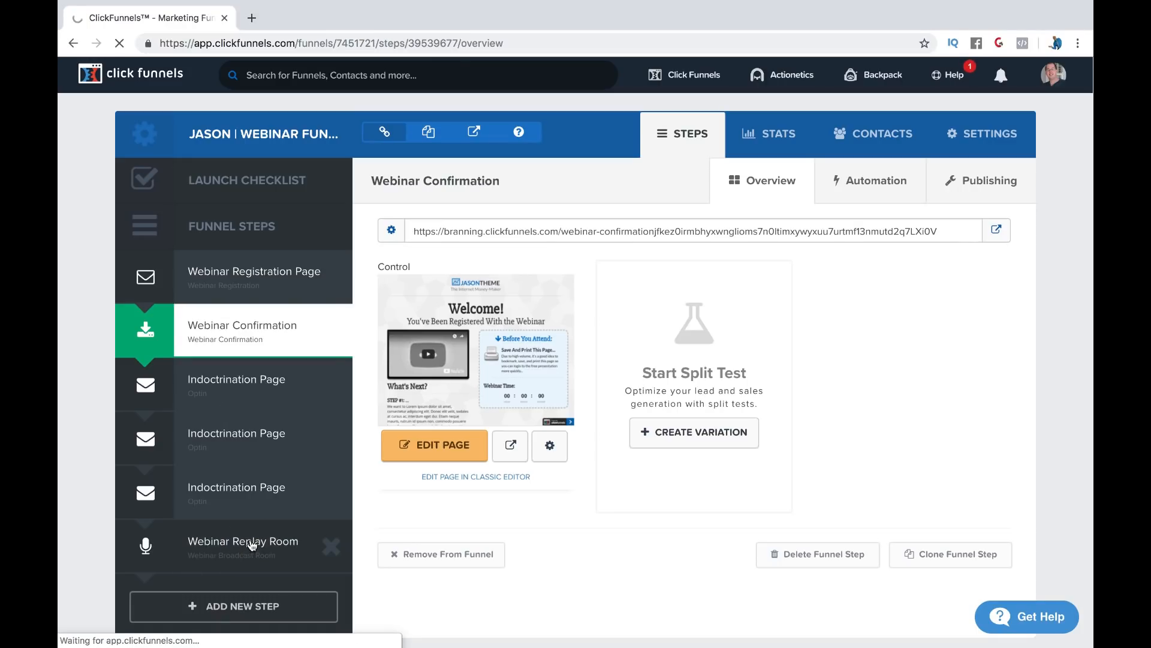
Step: Bring the Webinar Replay Room page into the editor and scroll to its video
click(243, 541)
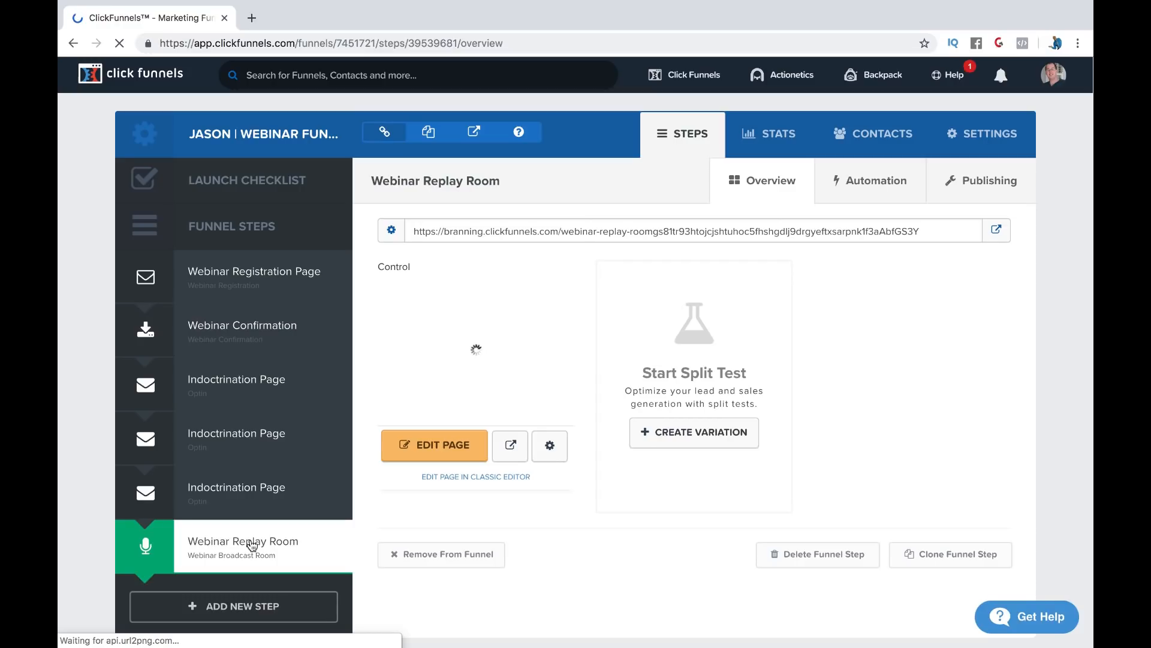
click(434, 445)
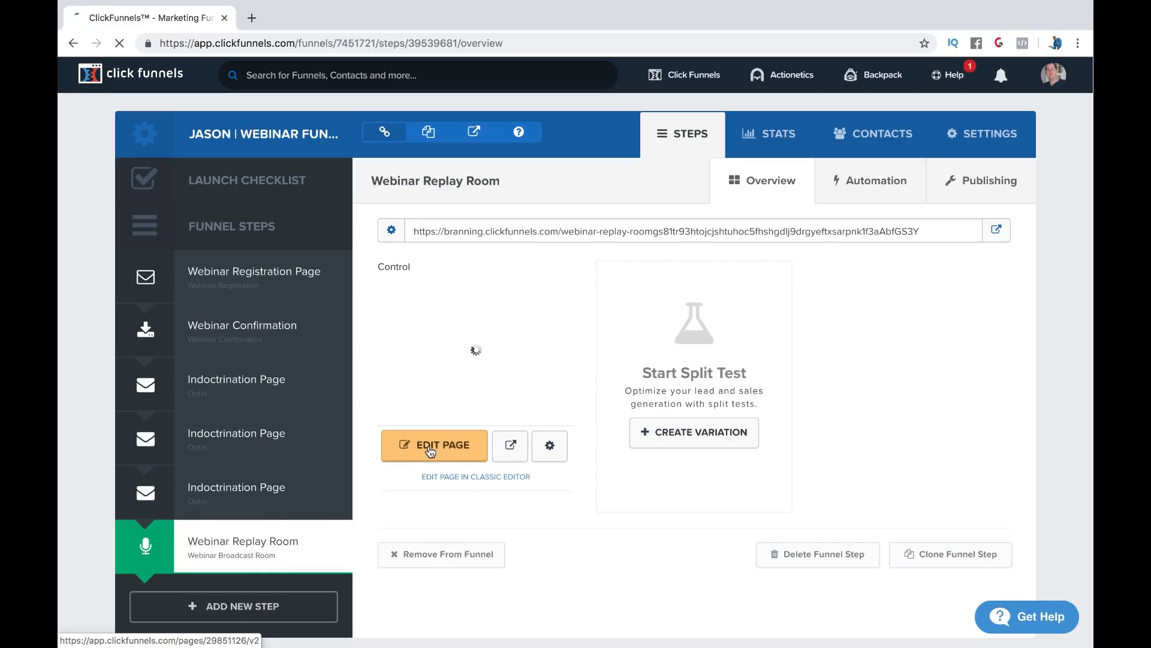
click(434, 445)
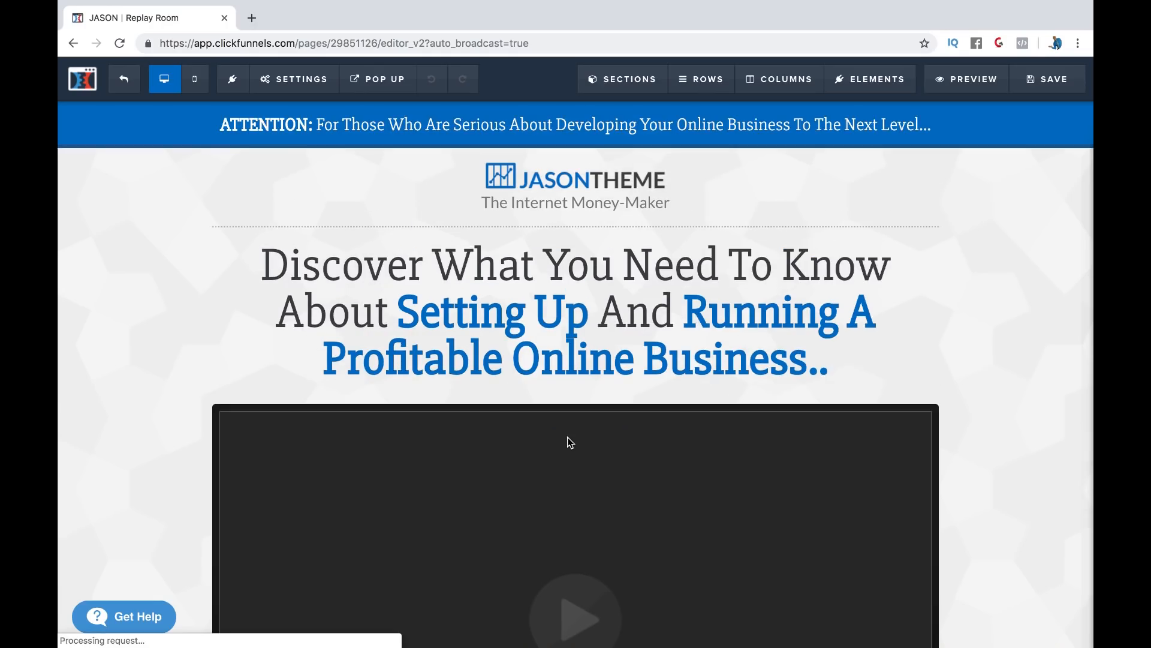
scroll(down, 3)
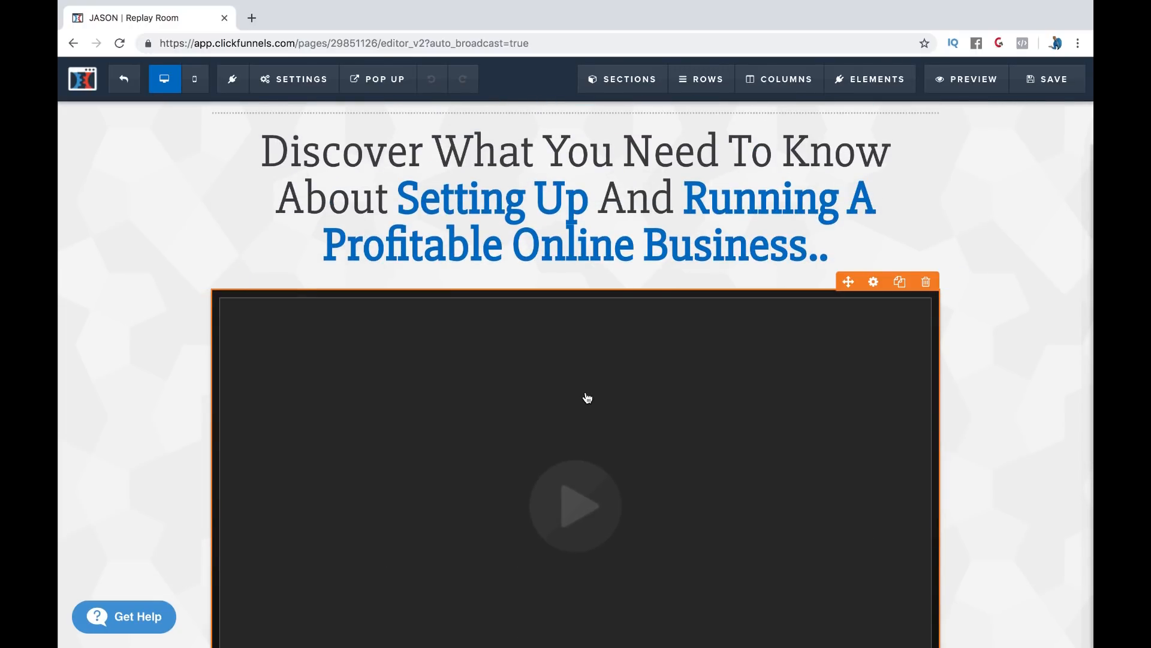
Step: Review the replay video's embed settings, close them and exit the editor
click(873, 282)
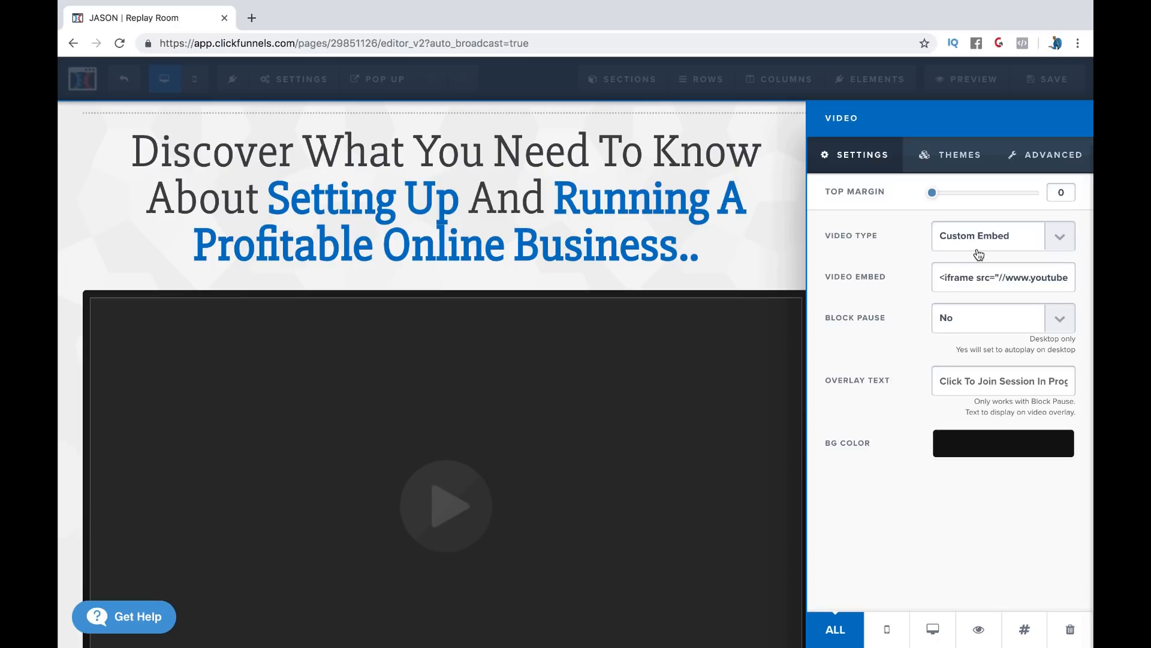
click(1002, 236)
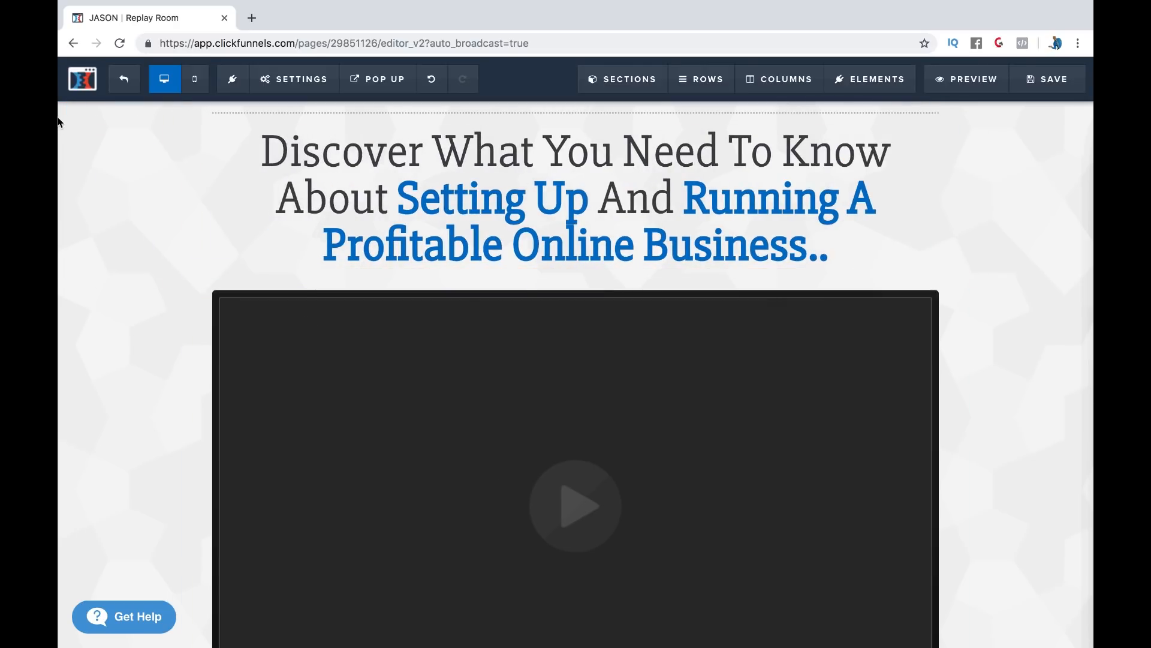
click(573, 199)
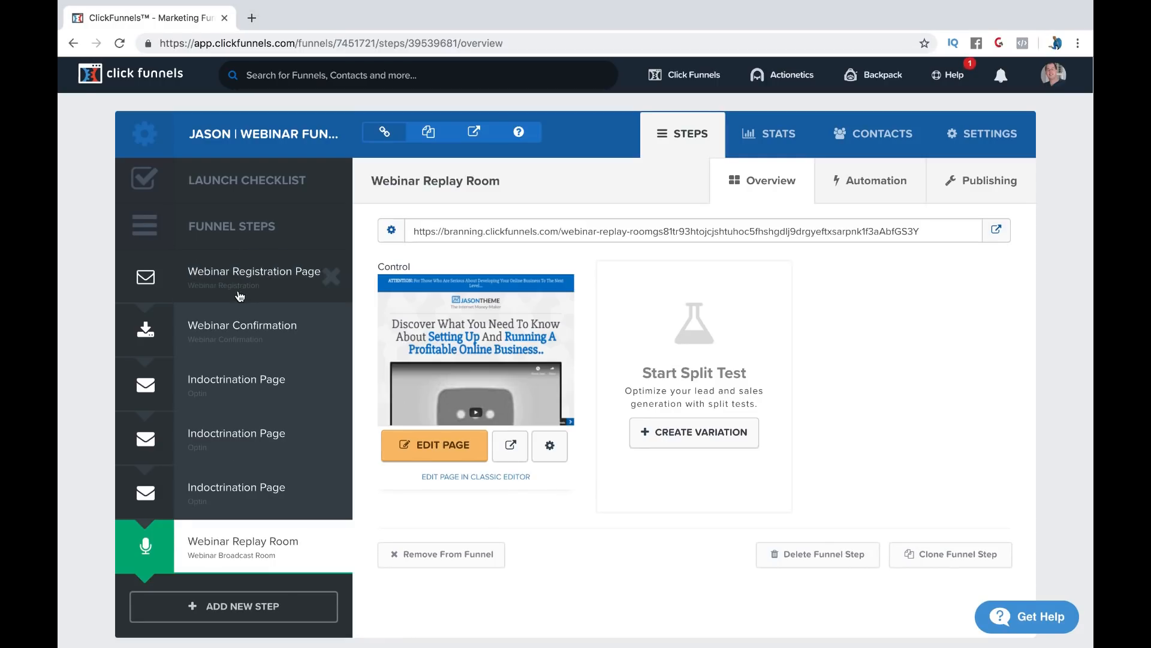
mouse_move(380, 532)
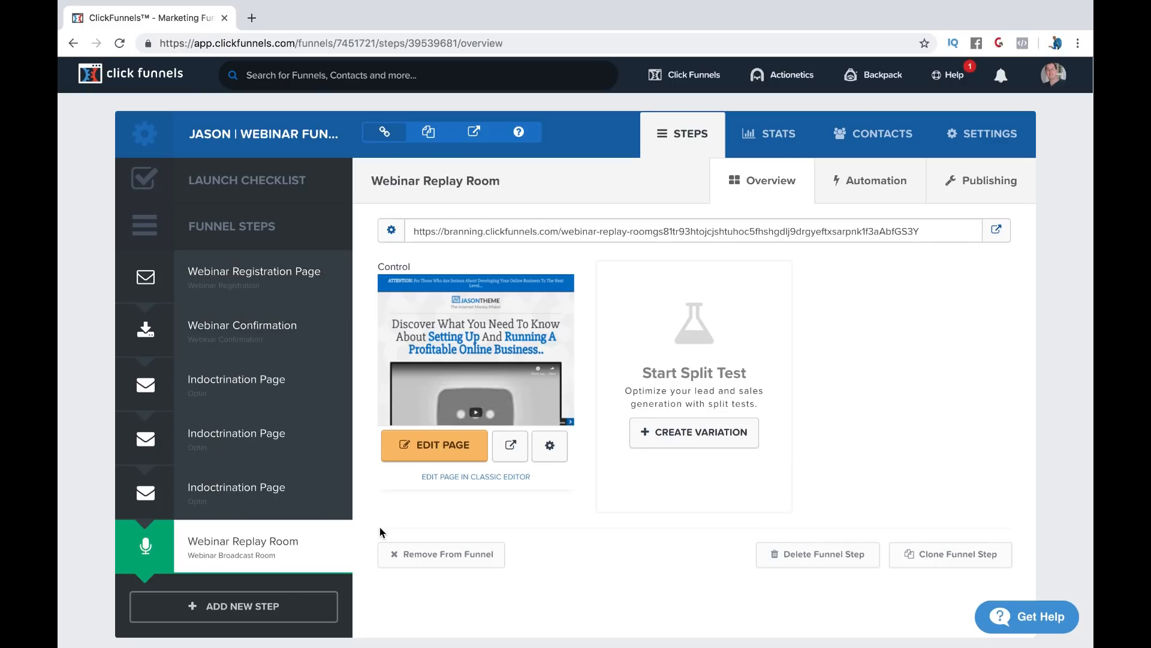
Step: Show the Automation list of the Webinar Registration Page step and scroll its triggered emails
click(253, 277)
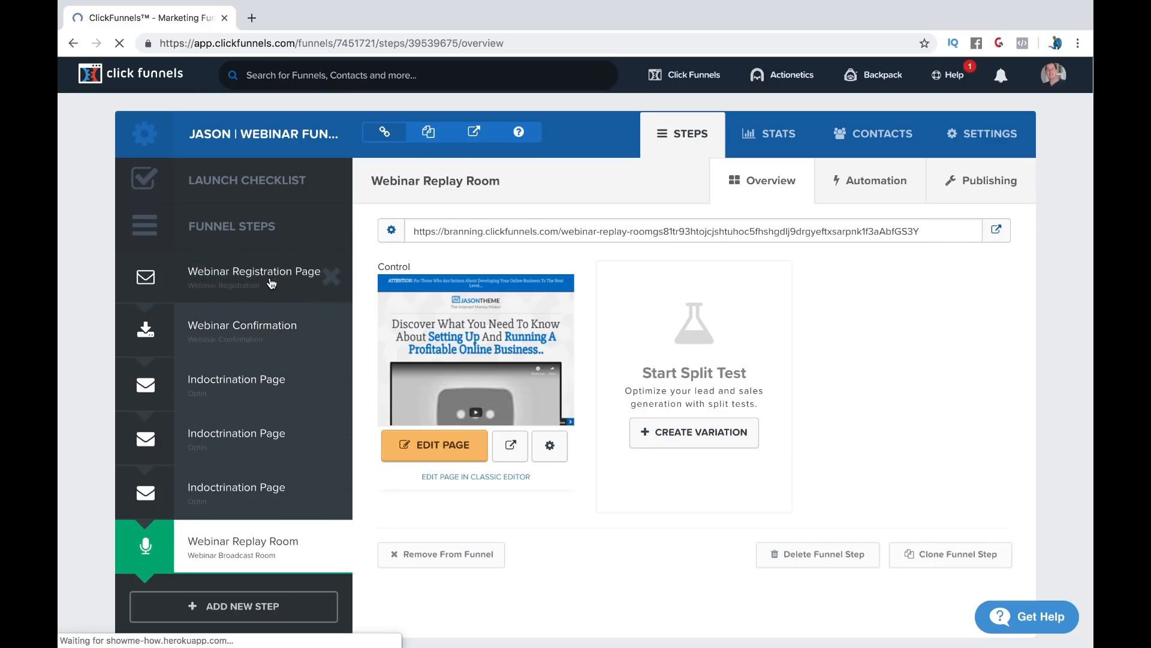
click(253, 278)
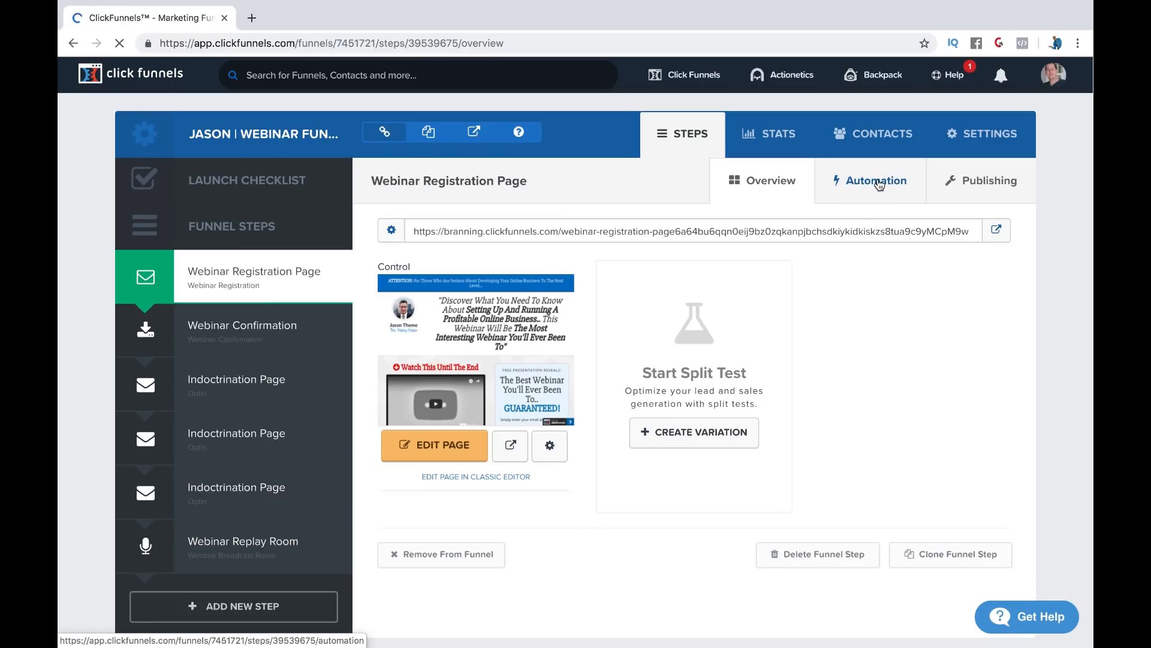
click(871, 181)
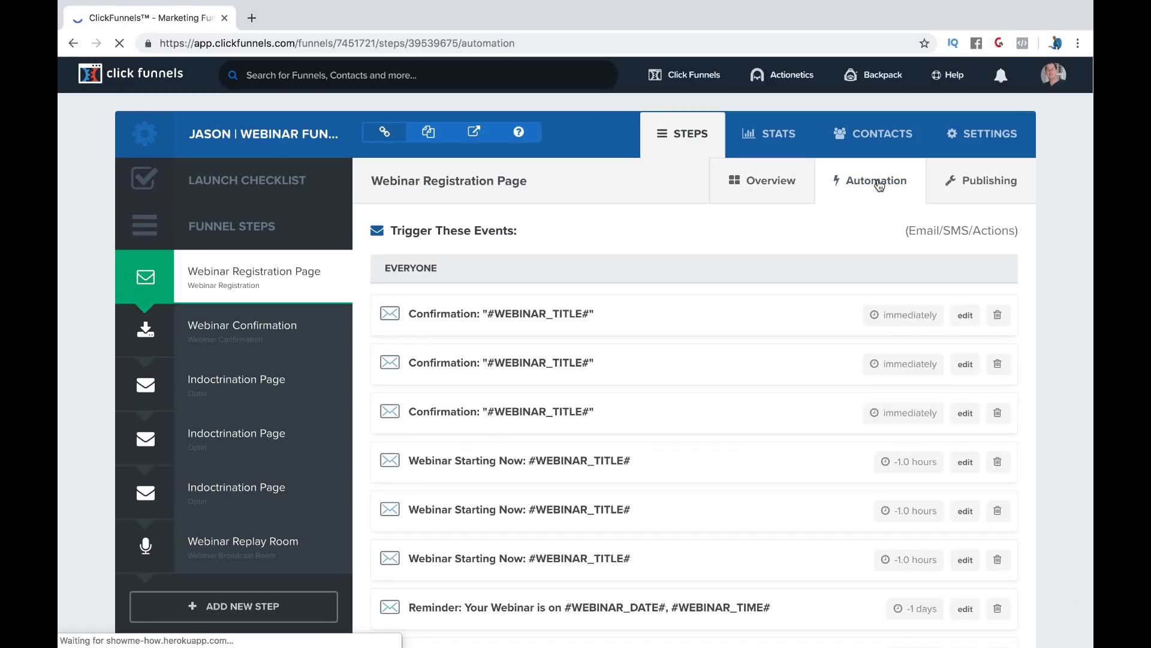
scroll(down, 3)
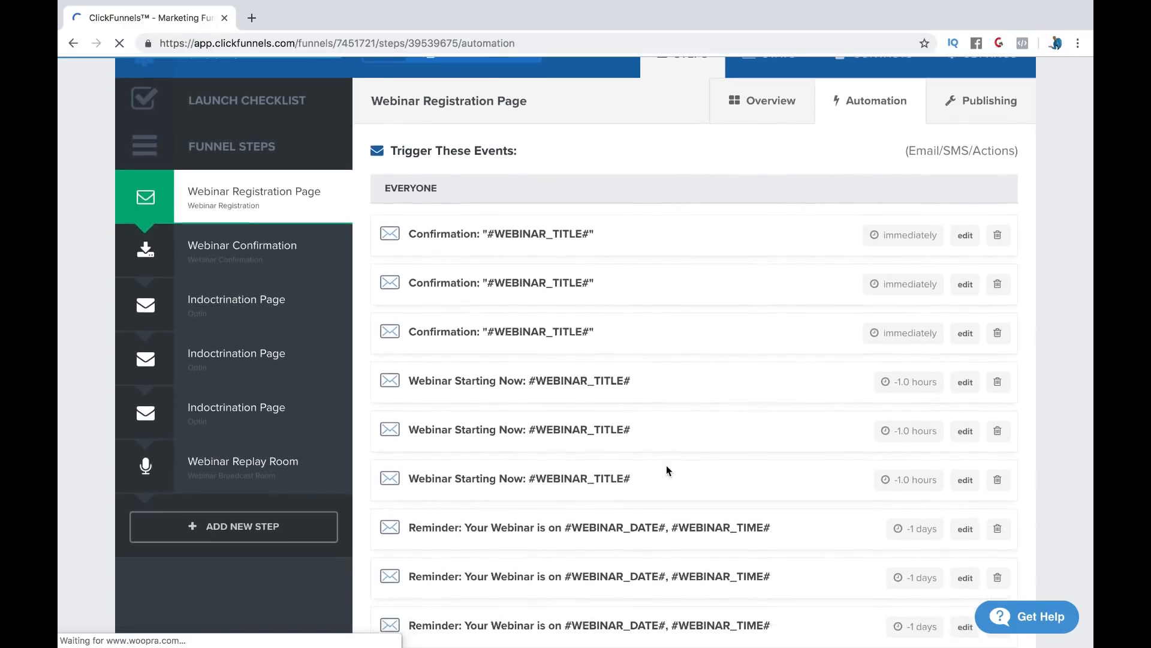
scroll(down, 3)
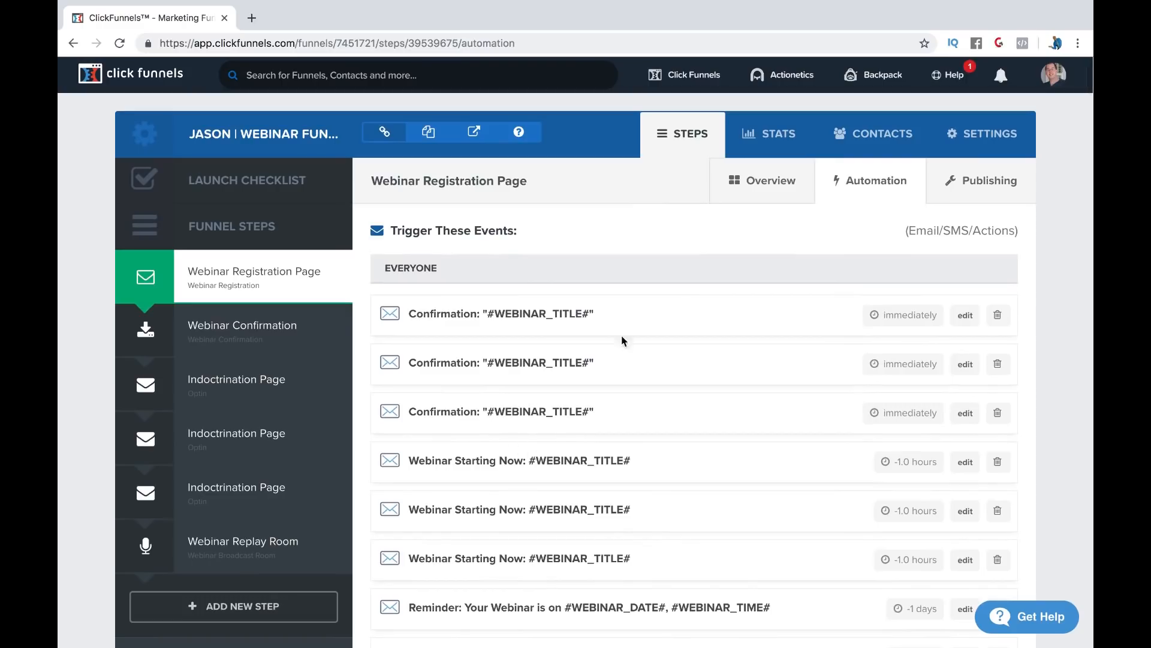
mouse_move(819, 265)
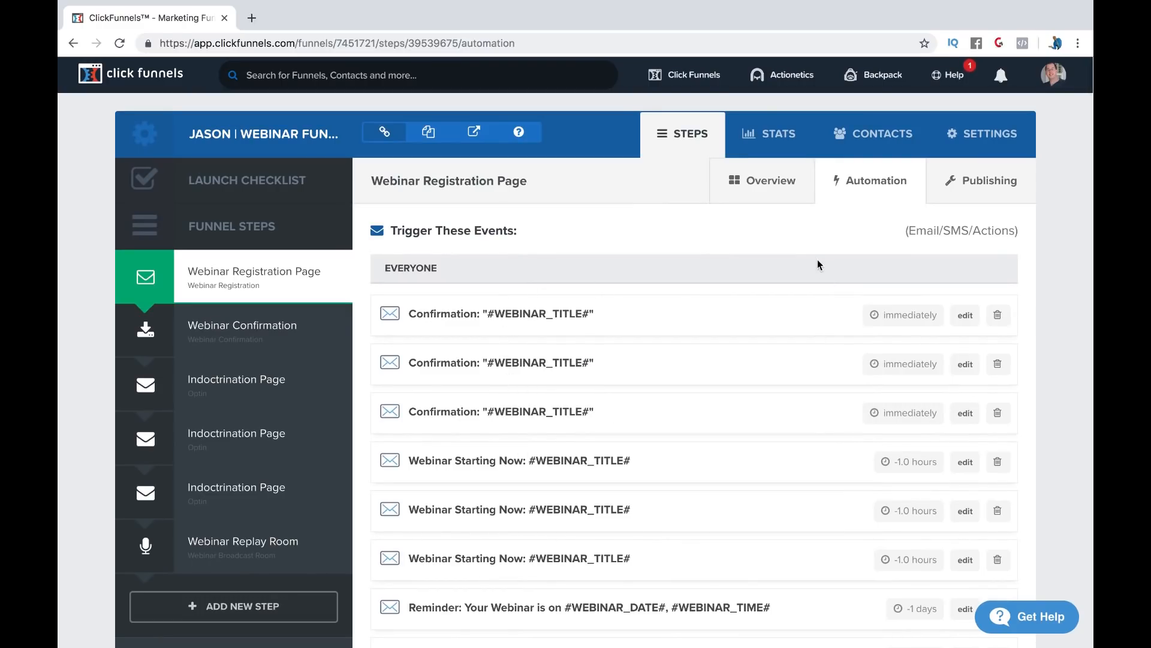
scroll(down, 3)
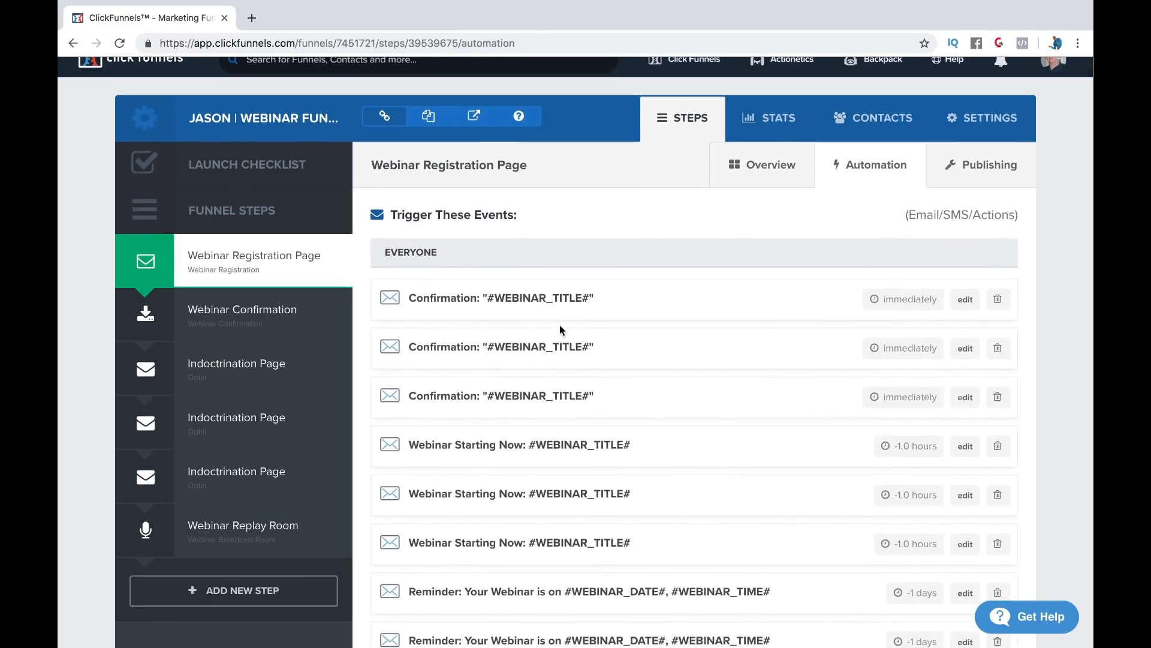
mouse_move(923, 300)
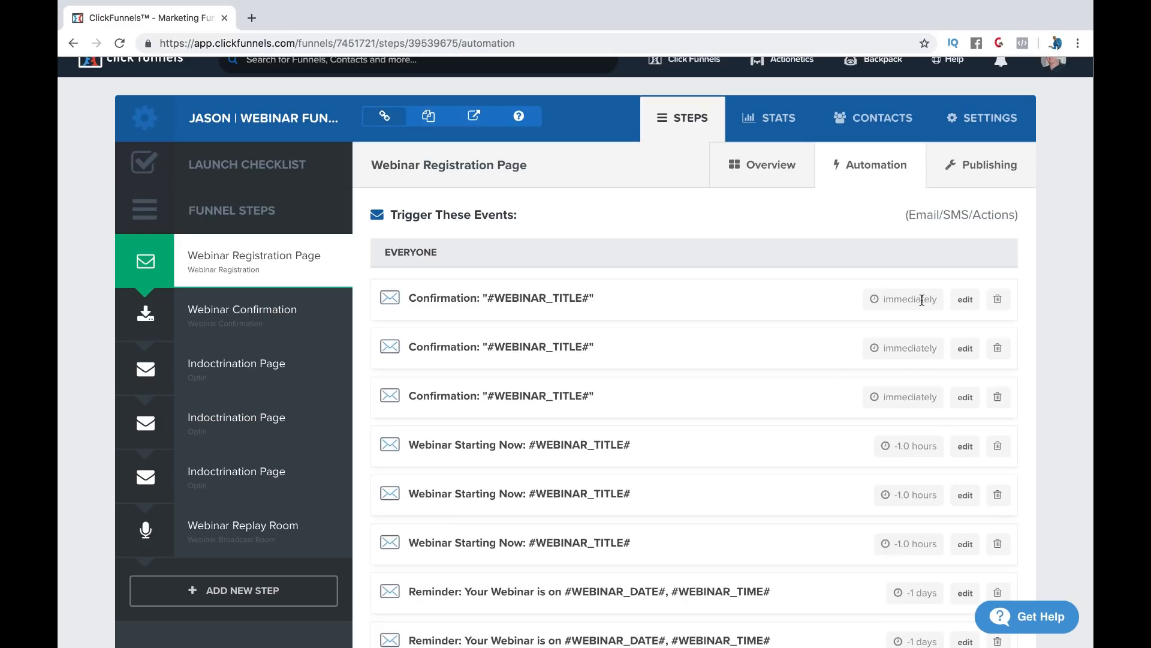
click(964, 298)
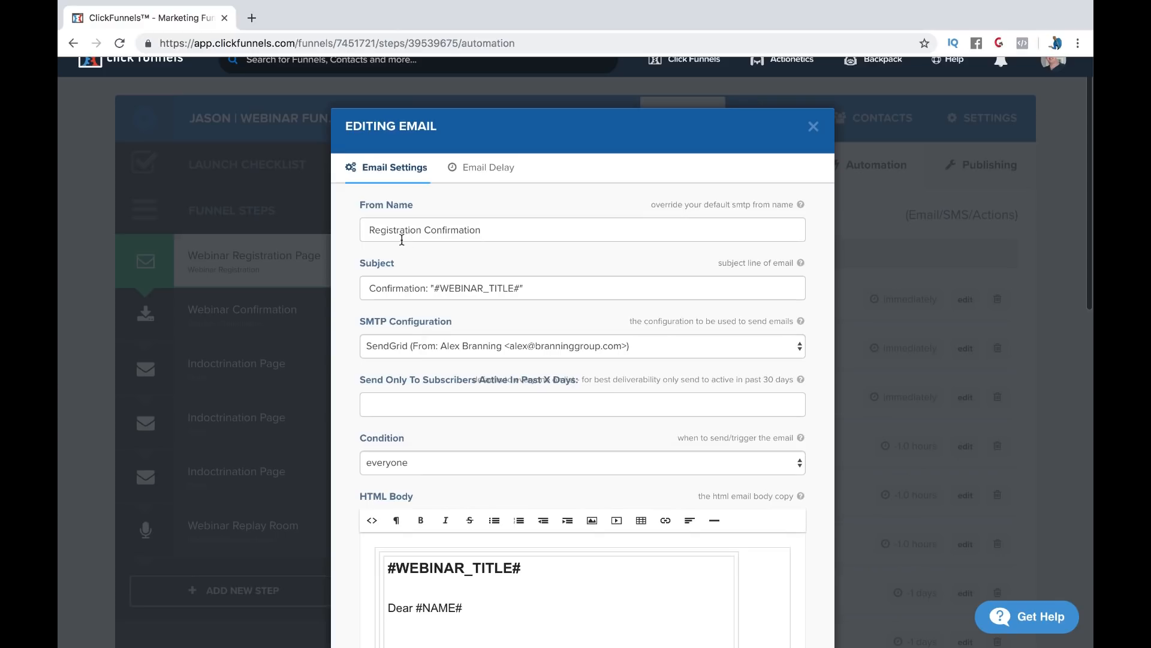
scroll(down, 3)
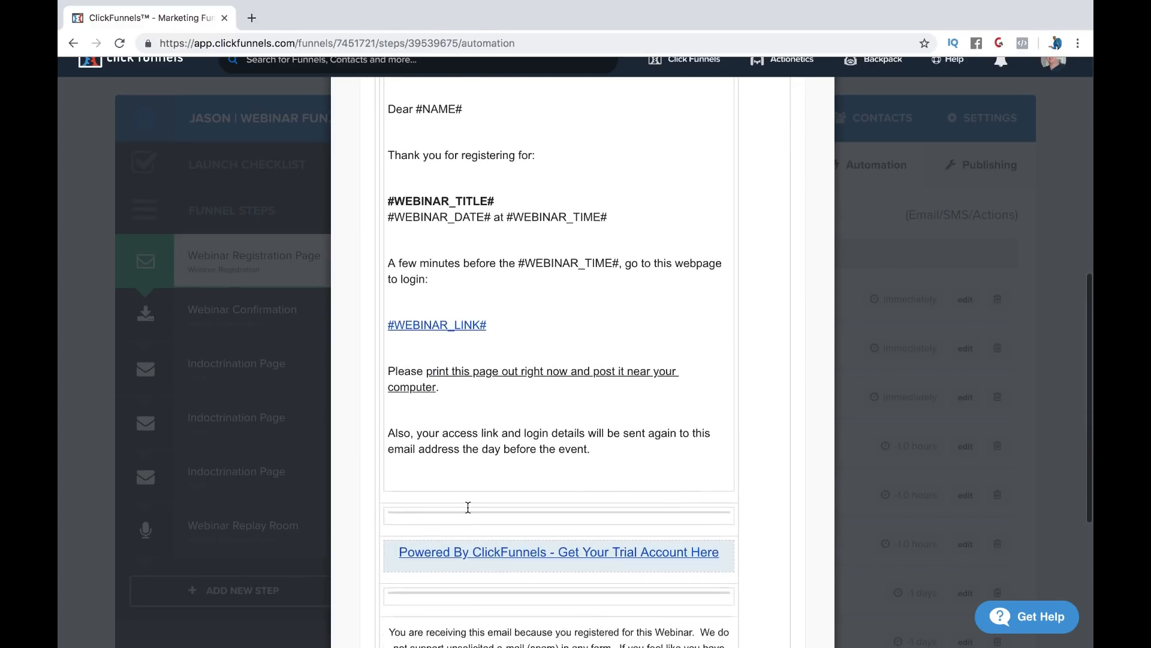
scroll(down, 3)
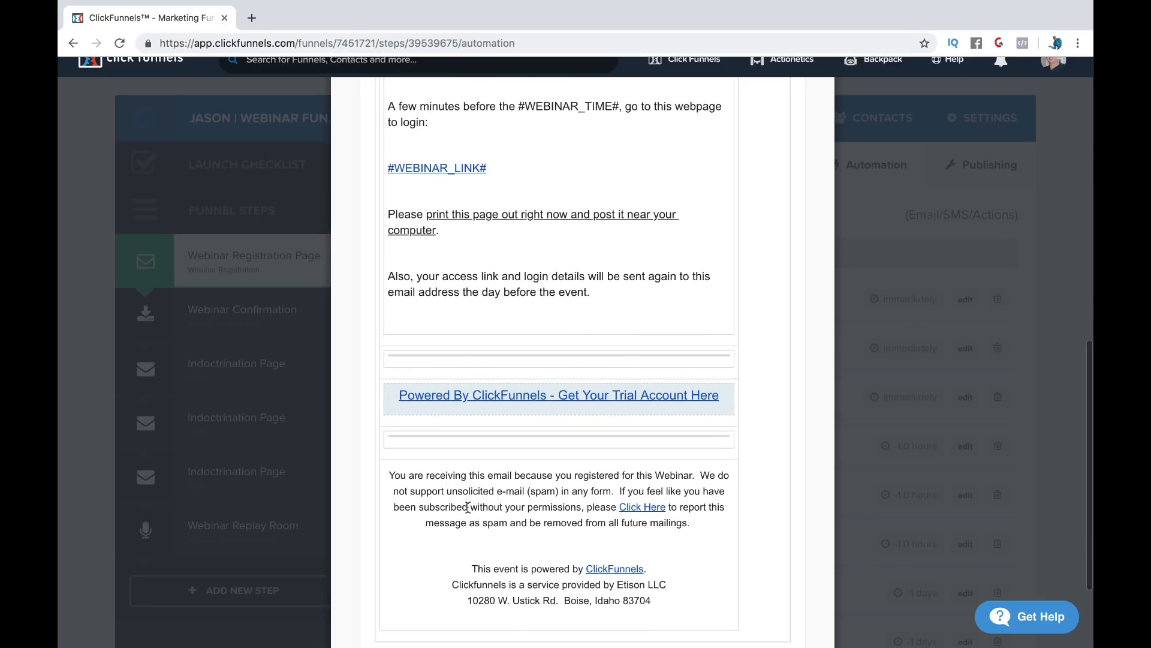
scroll(down, 3)
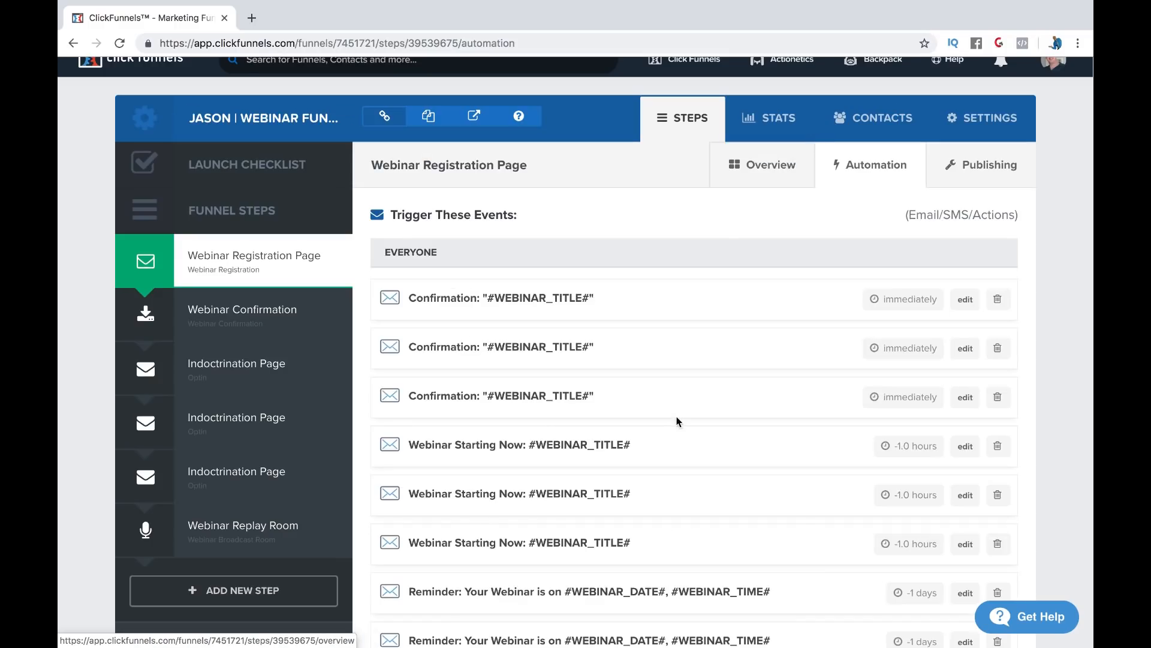
Step: Scroll through the Missed Webinar emails, then move to the Webinar Confirmation step
scroll(down, 3)
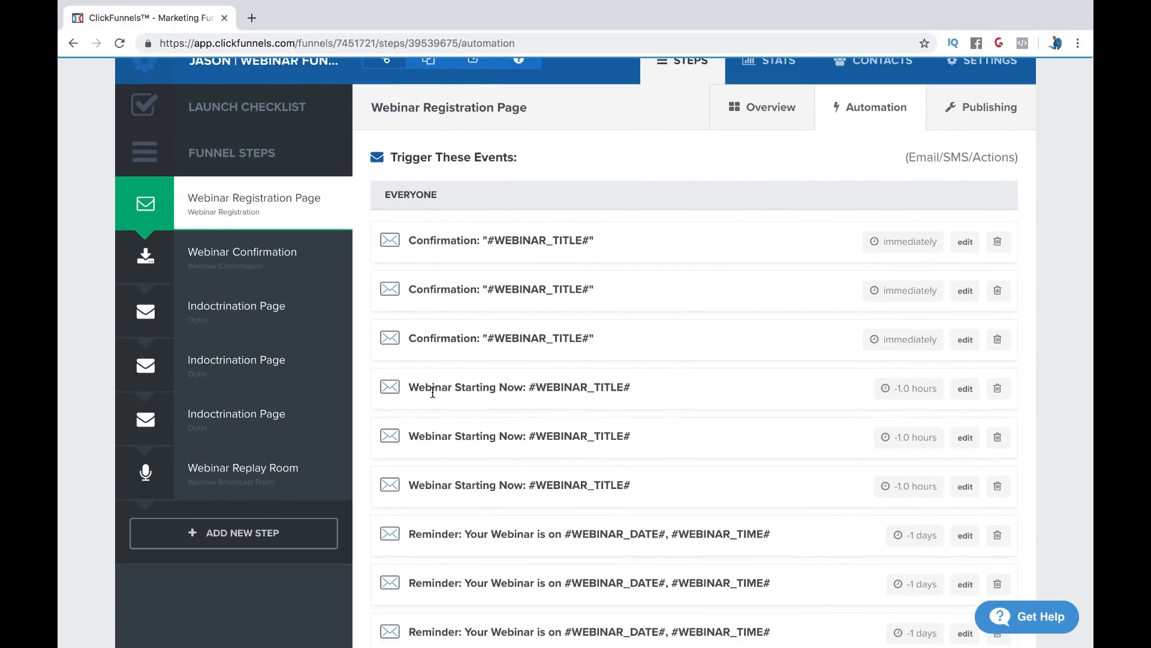
scroll(down, 3)
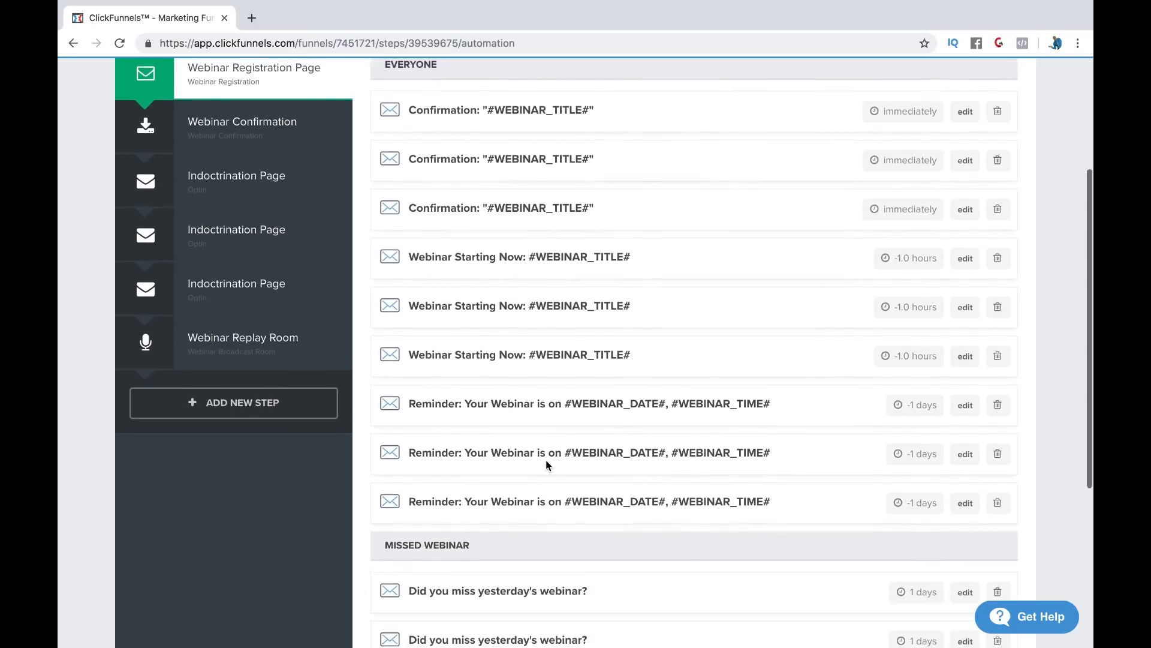
scroll(down, 3)
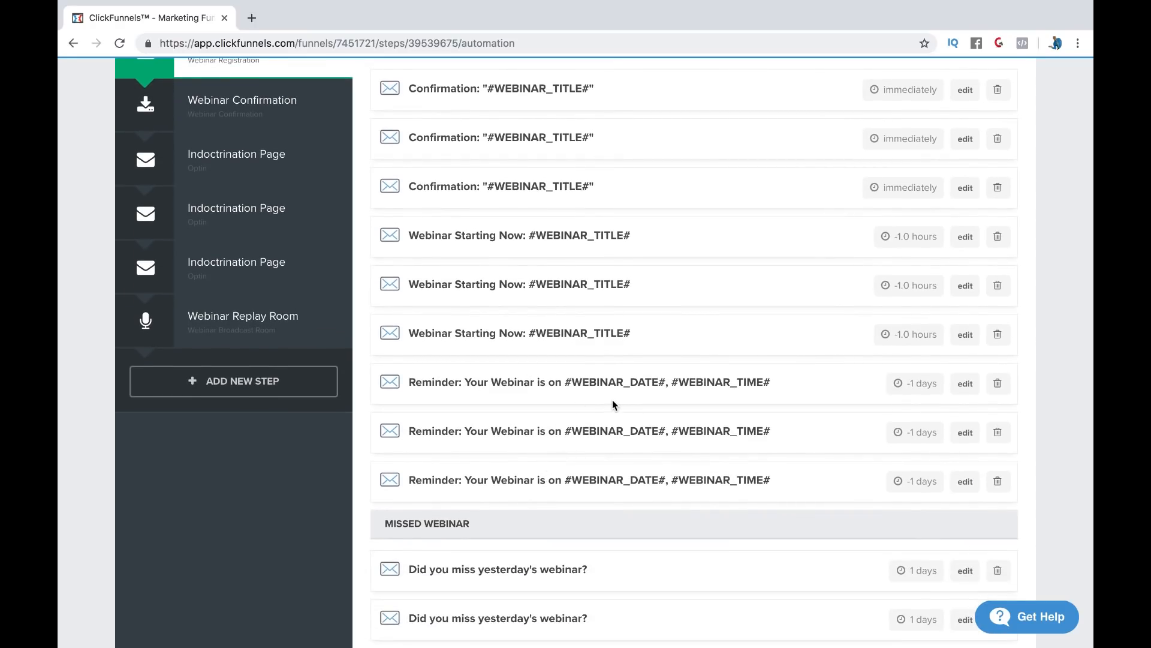
scroll(down, 3)
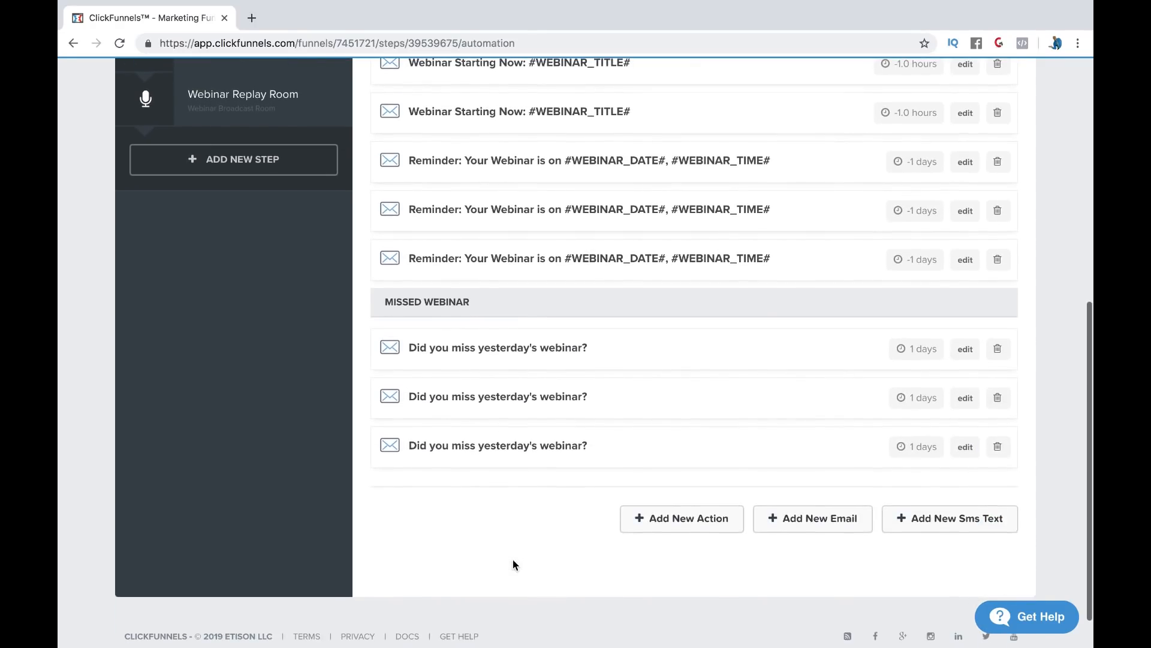
scroll(up, 3)
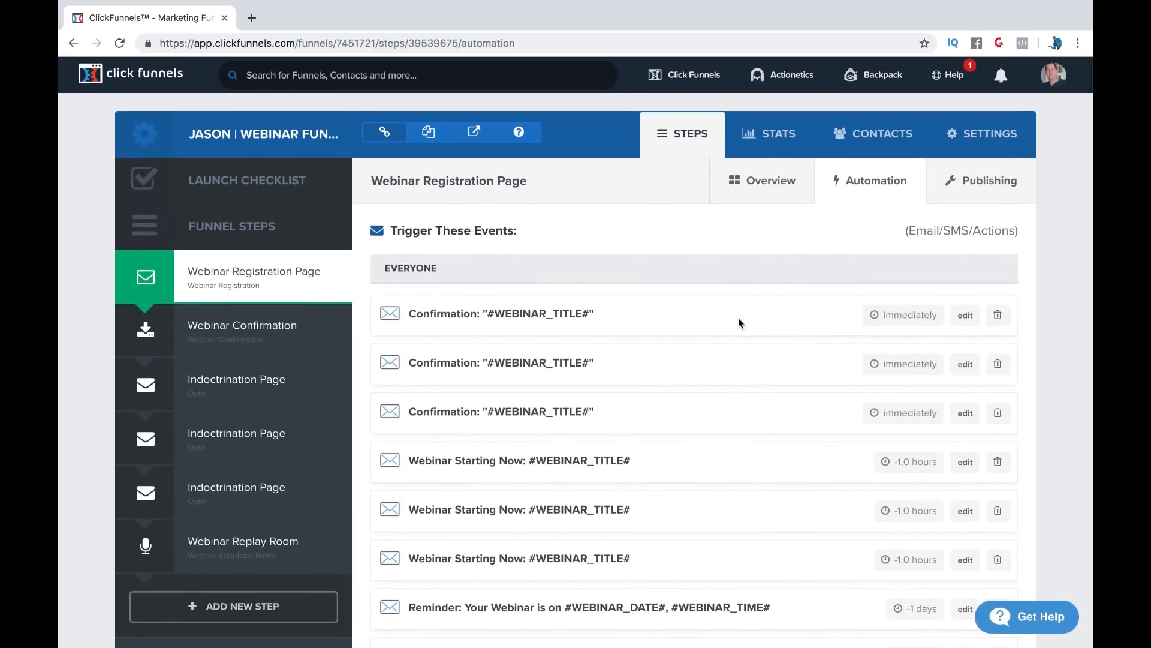
mouse_move(373, 279)
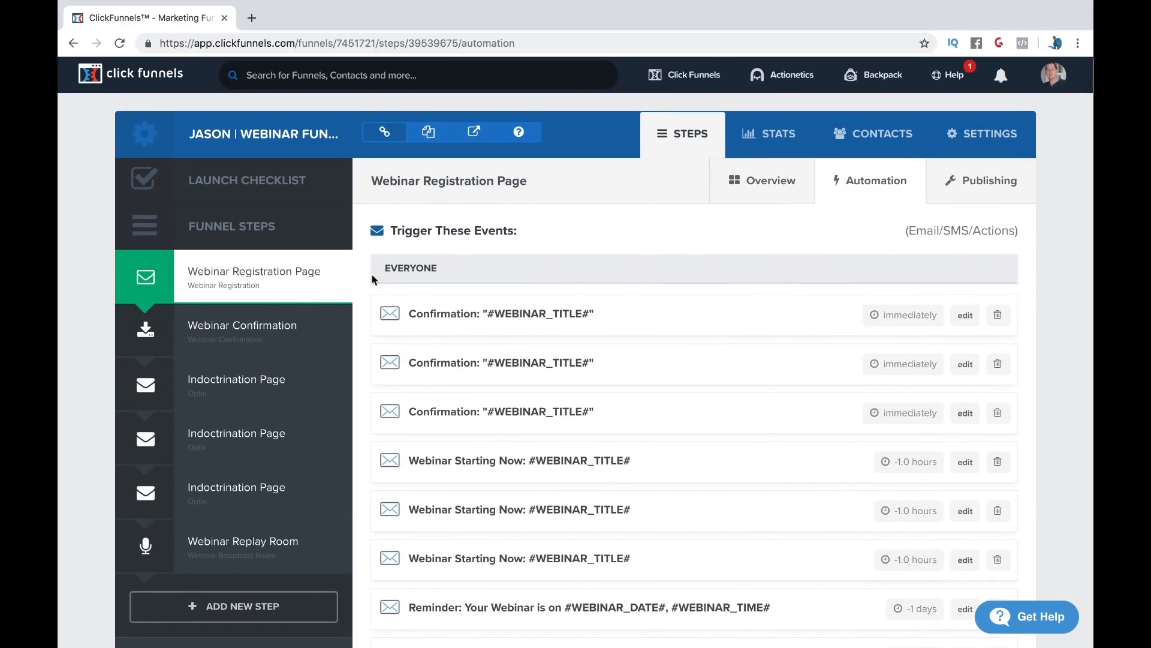
click(242, 325)
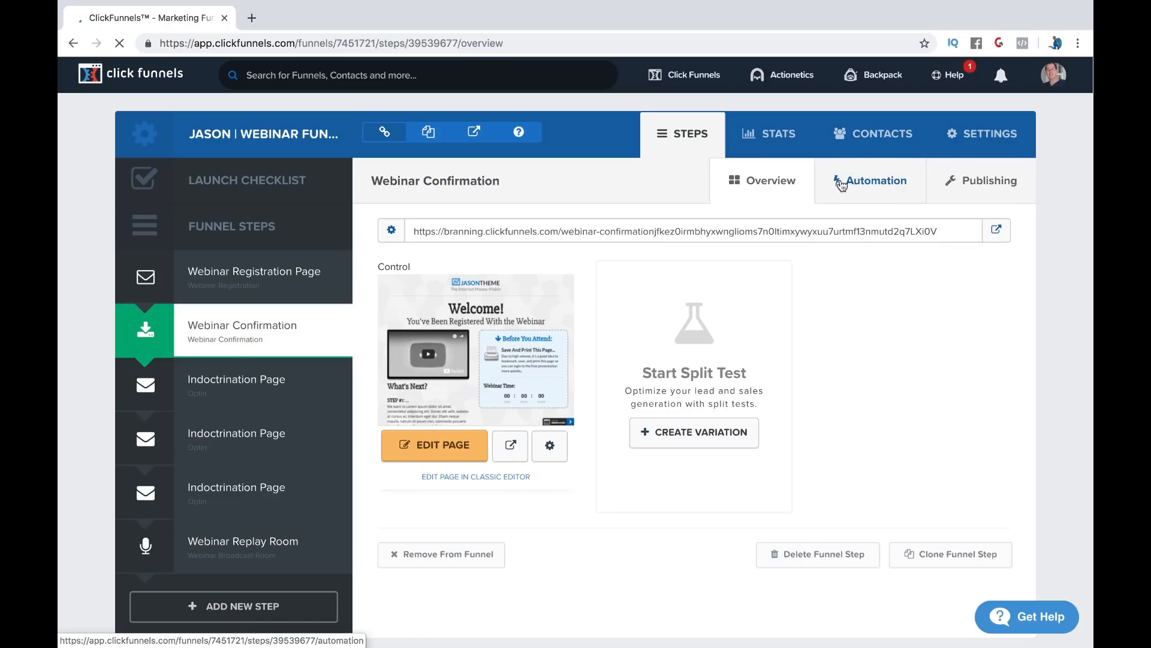
Step: Check Webinar Confirmation's empty Automation list, review the registration page's settings, then go to the Indoctrination Page step
click(872, 180)
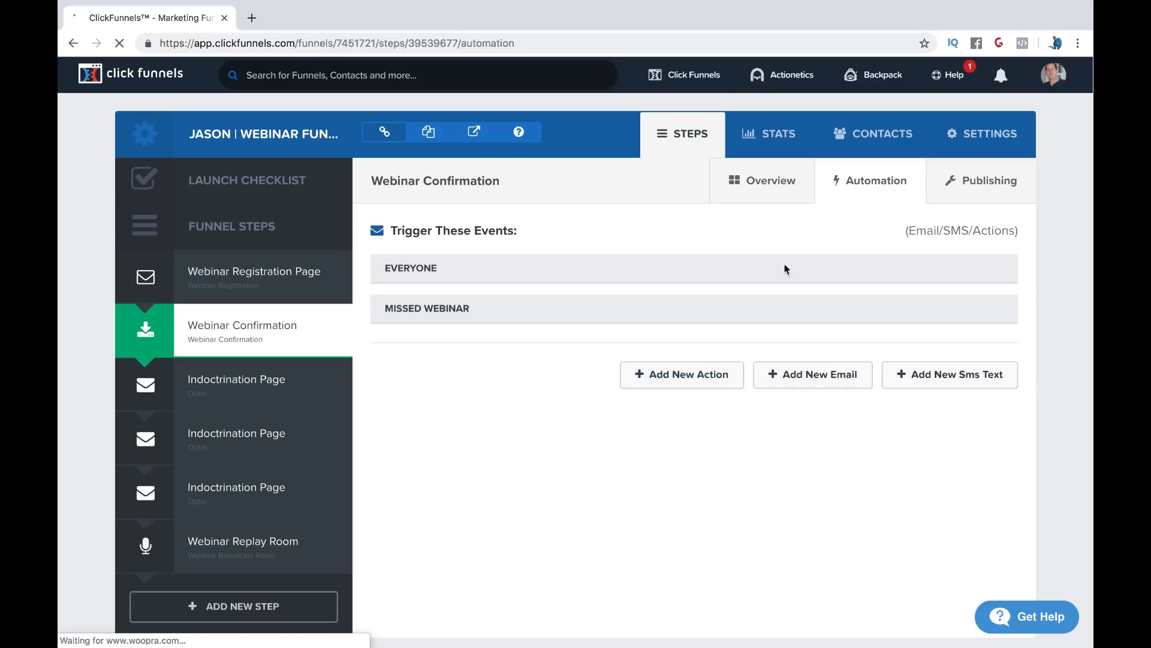
mouse_move(209, 294)
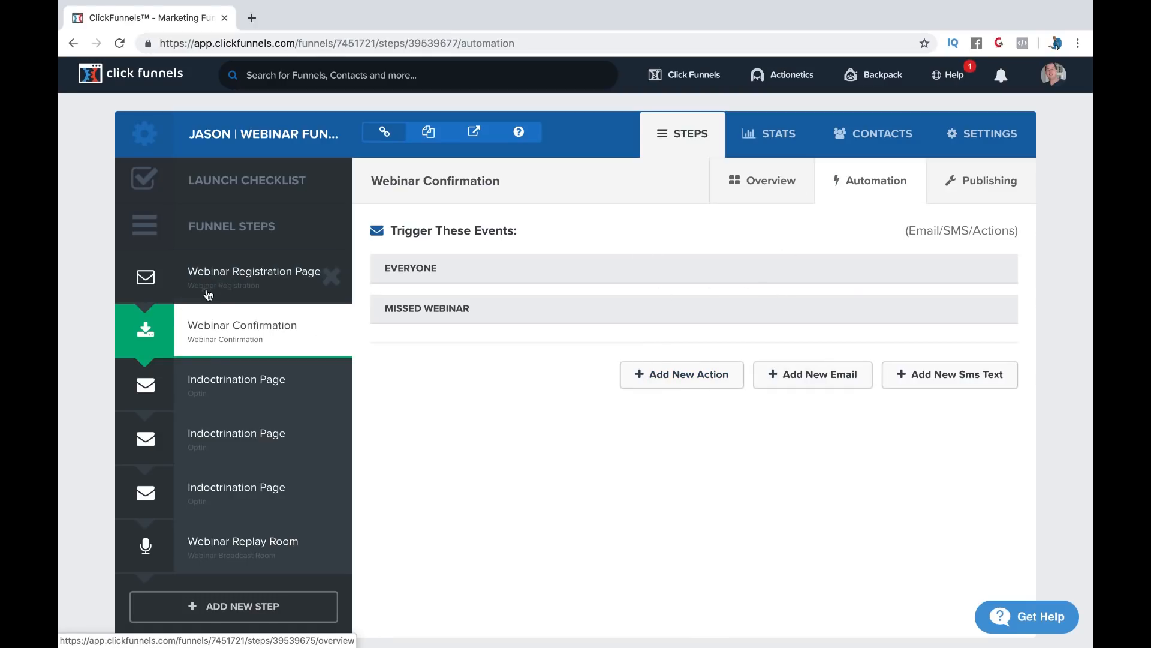
click(253, 277)
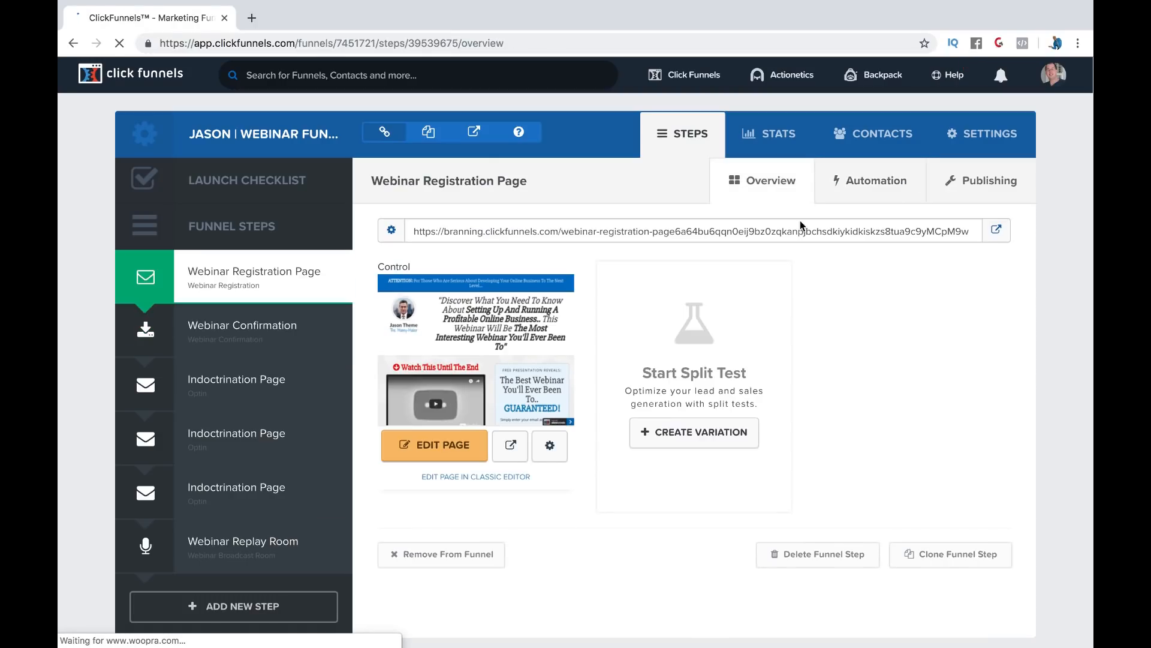
click(550, 446)
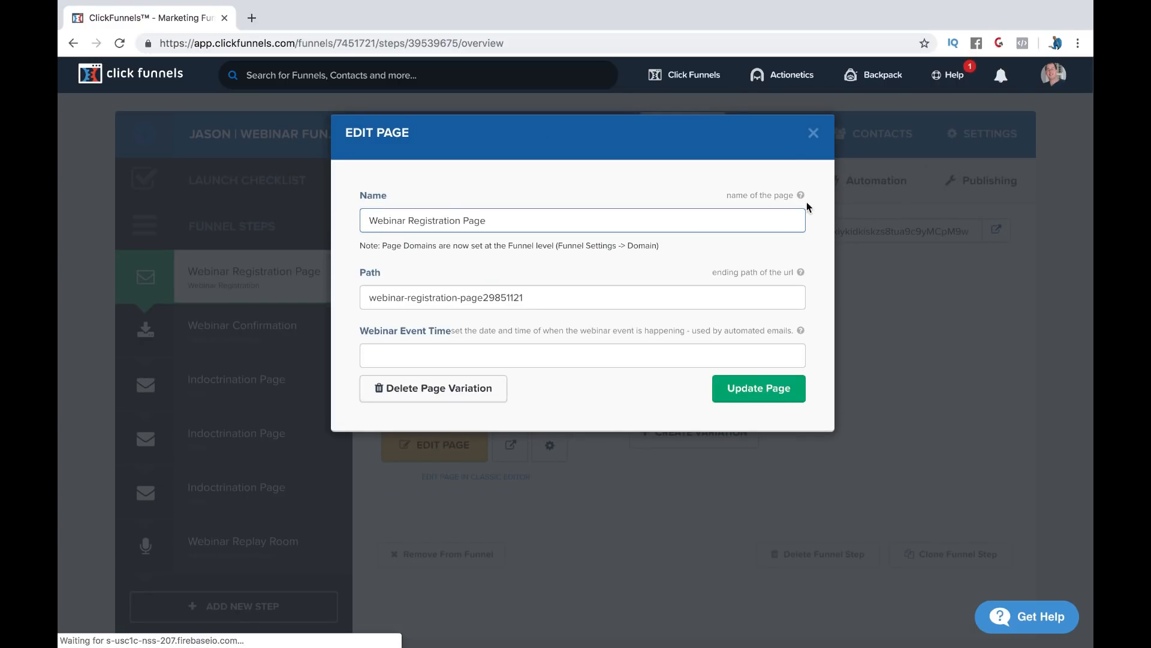
click(813, 133)
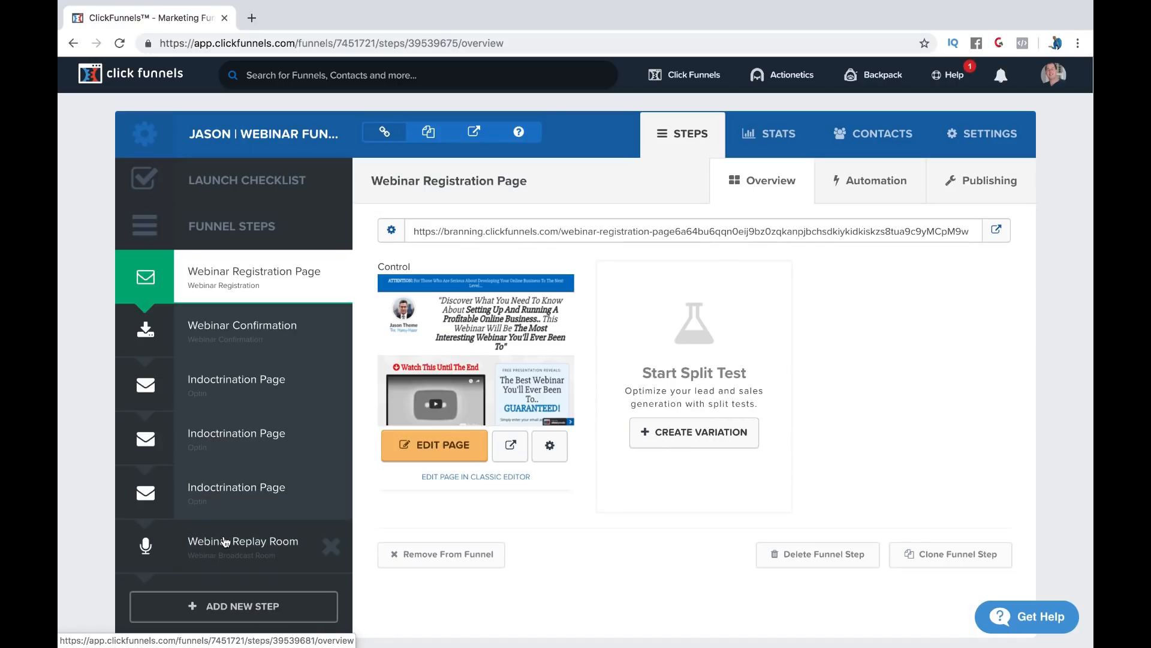
click(236, 437)
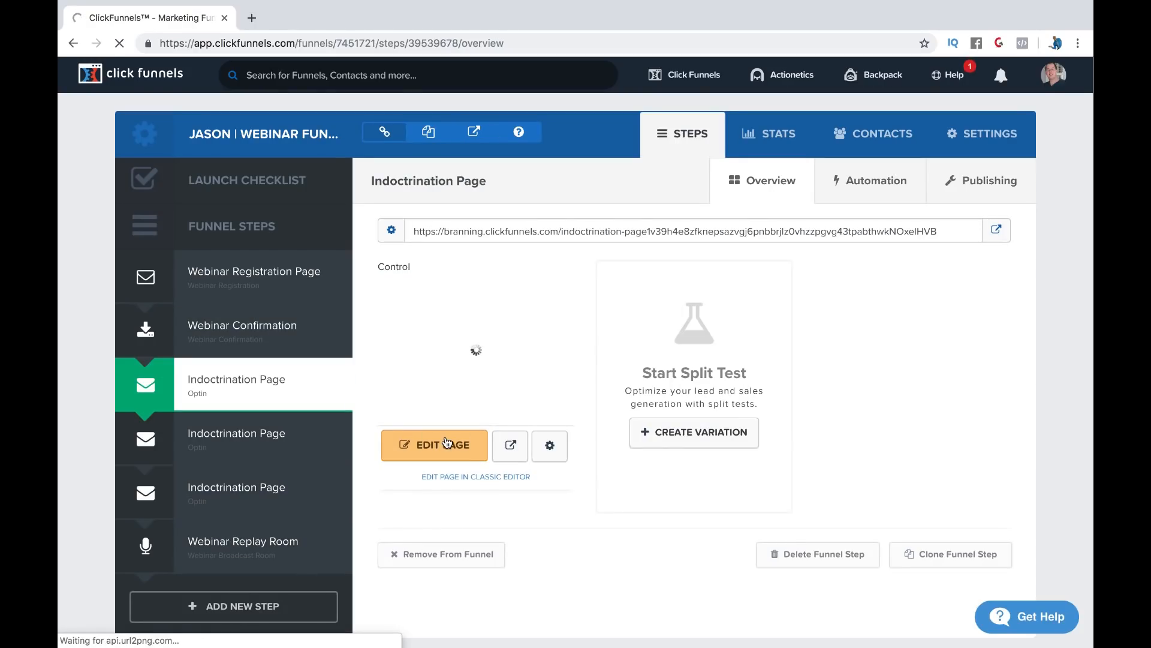
click(434, 445)
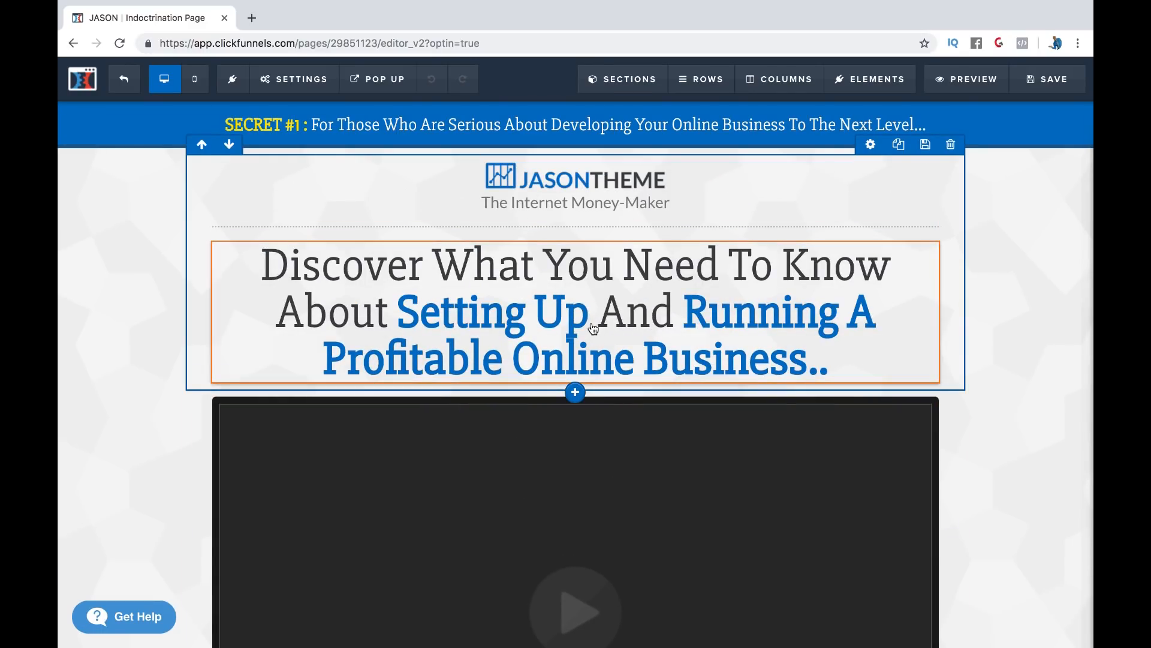
click(573, 312)
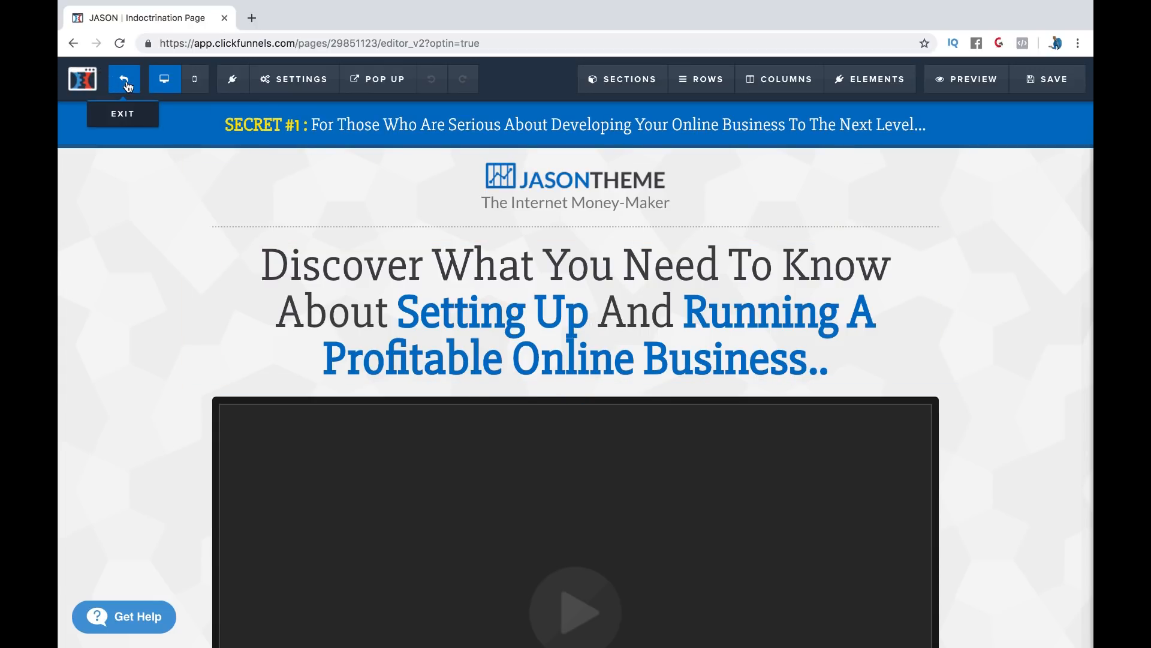
click(124, 79)
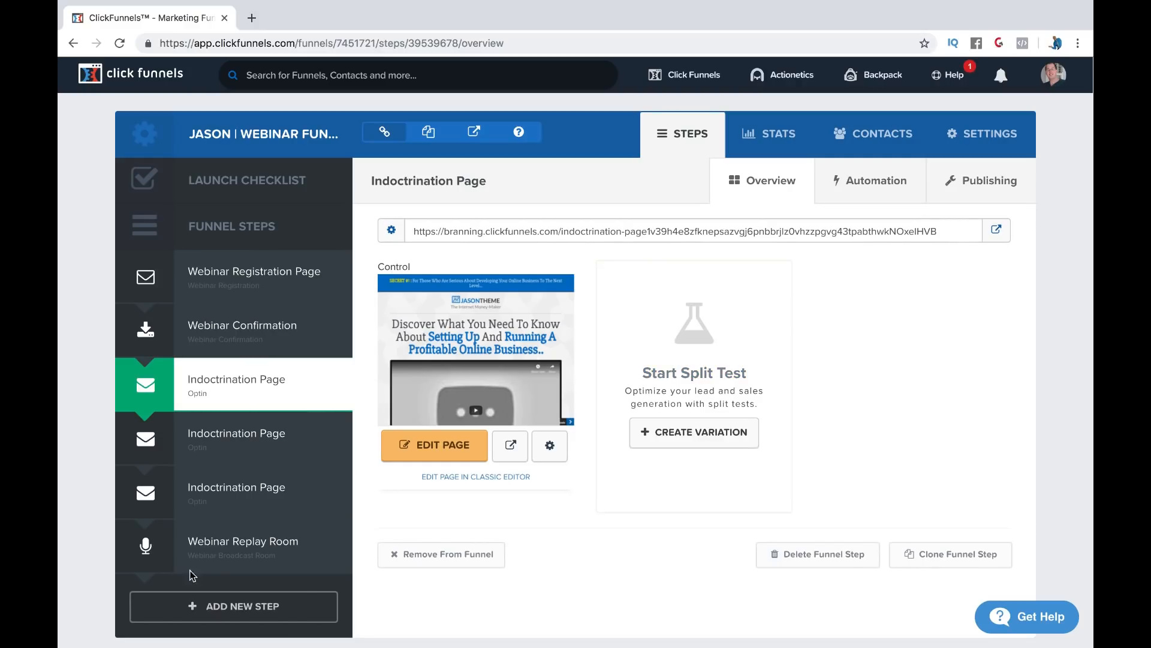
mouse_move(1035, 458)
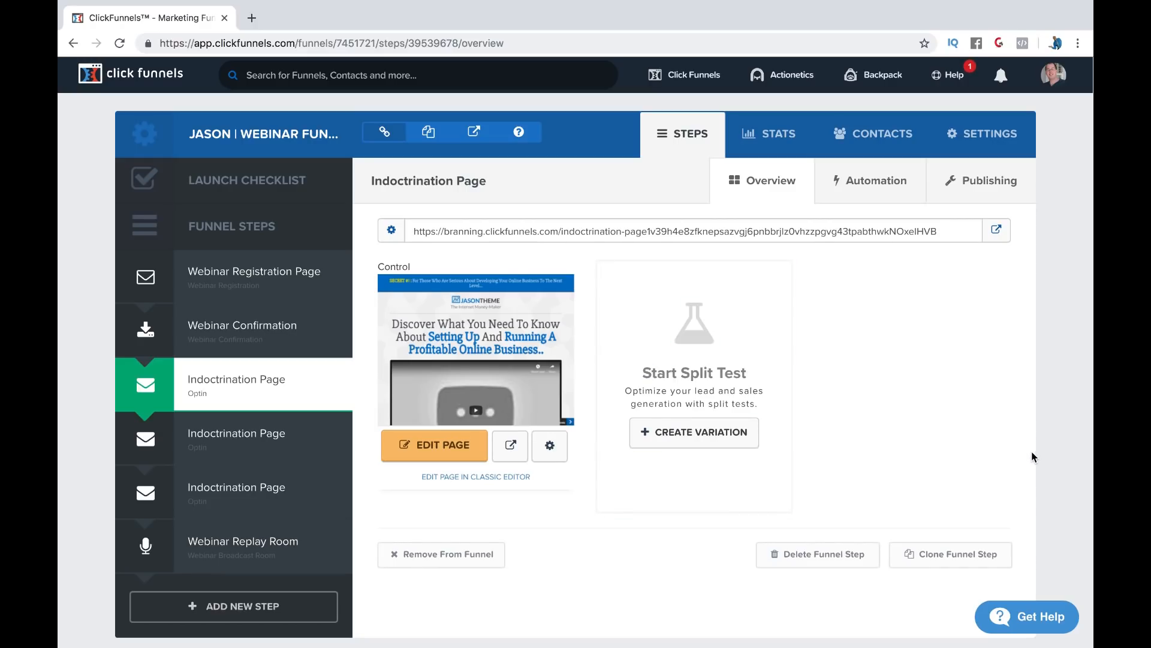
mouse_move(734, 392)
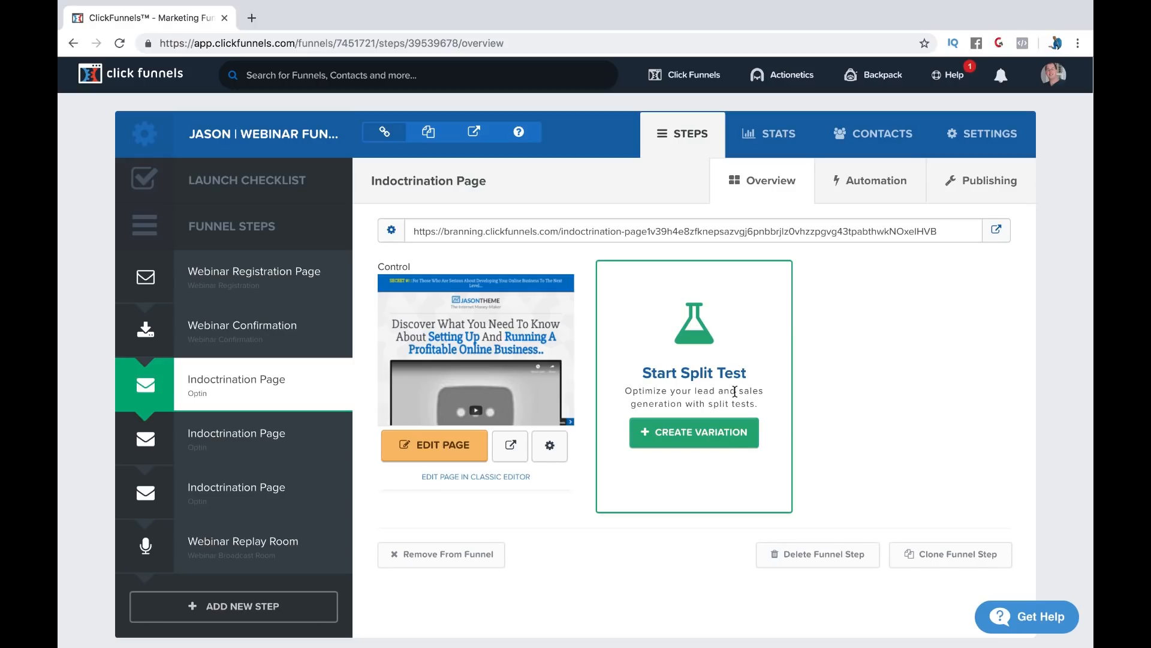